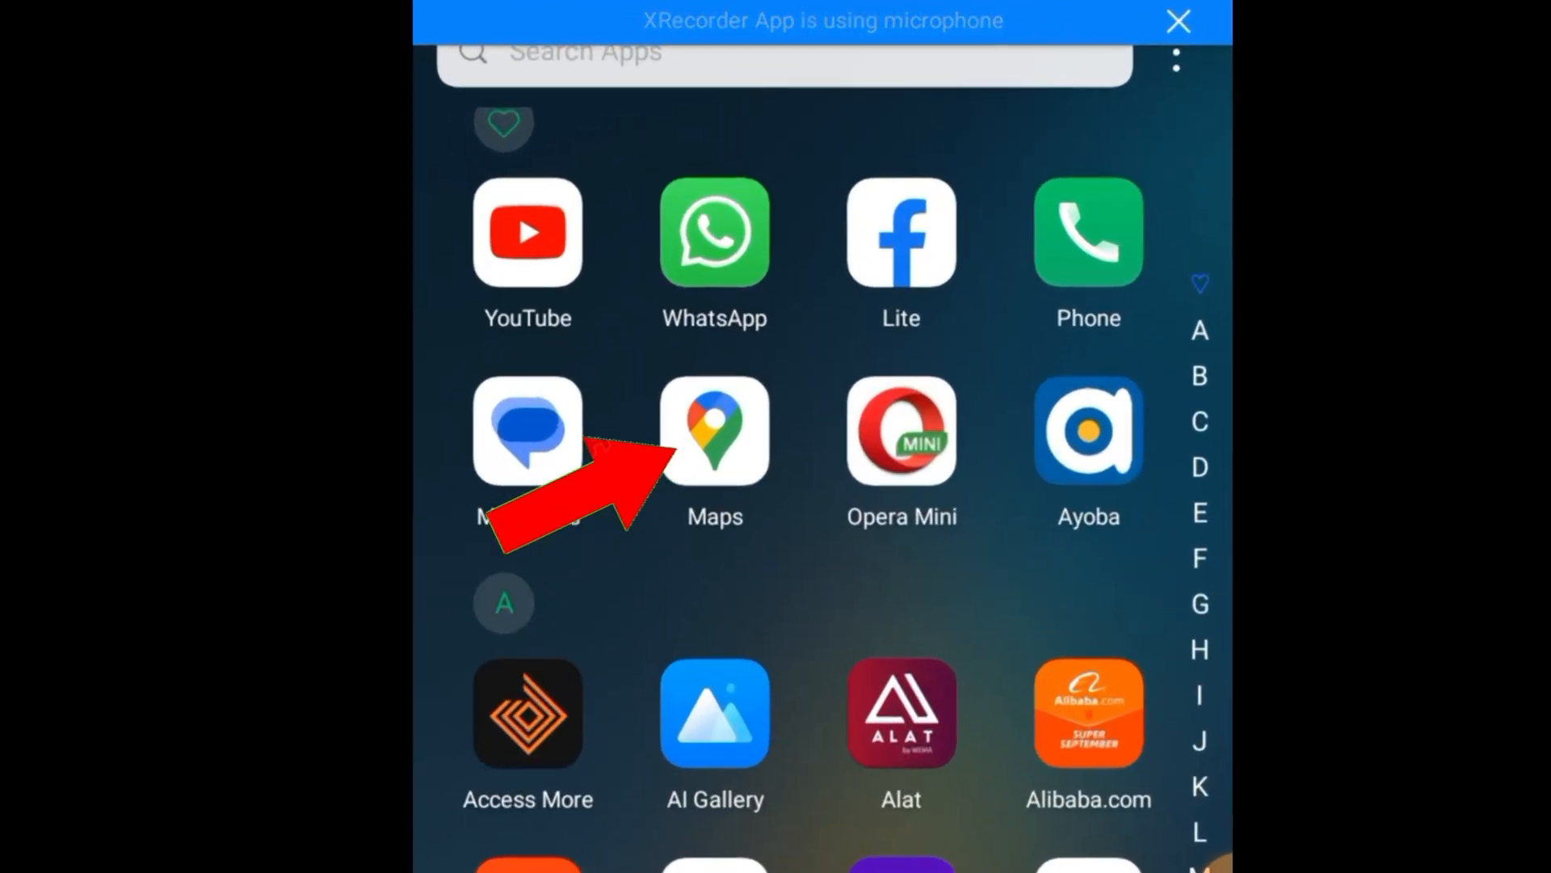
Step: Launch Google Maps and go to the Contribute page
{"action": "left_click", "coordinate": [715, 431]}
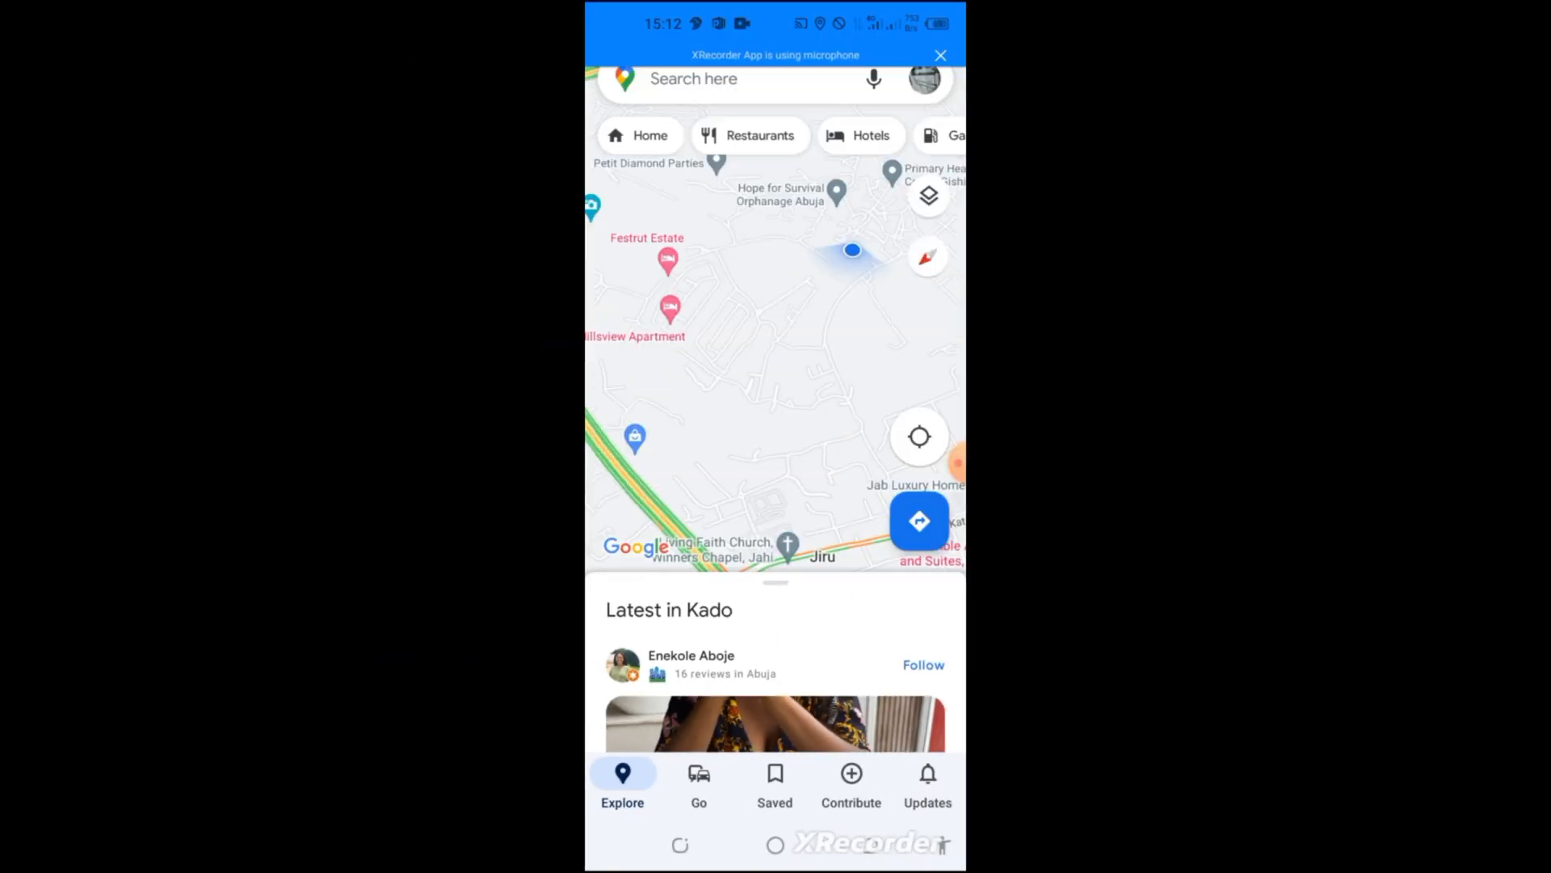
{"action": "left_click", "coordinate": [850, 781]}
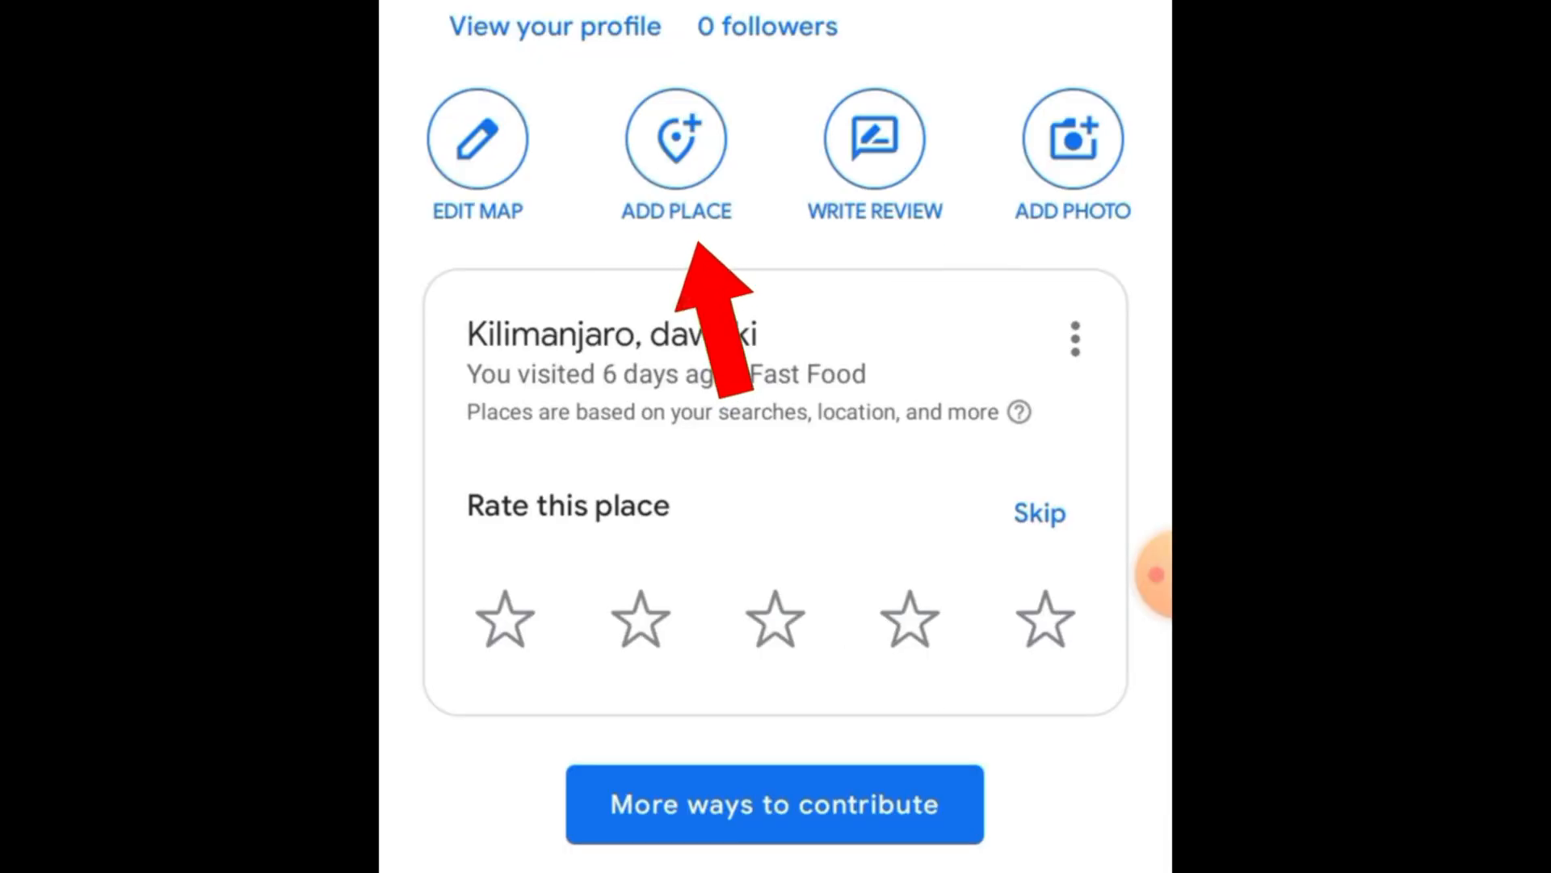
Step: Choose Add place to bring up the new place form
{"action": "left_click", "coordinate": [675, 138]}
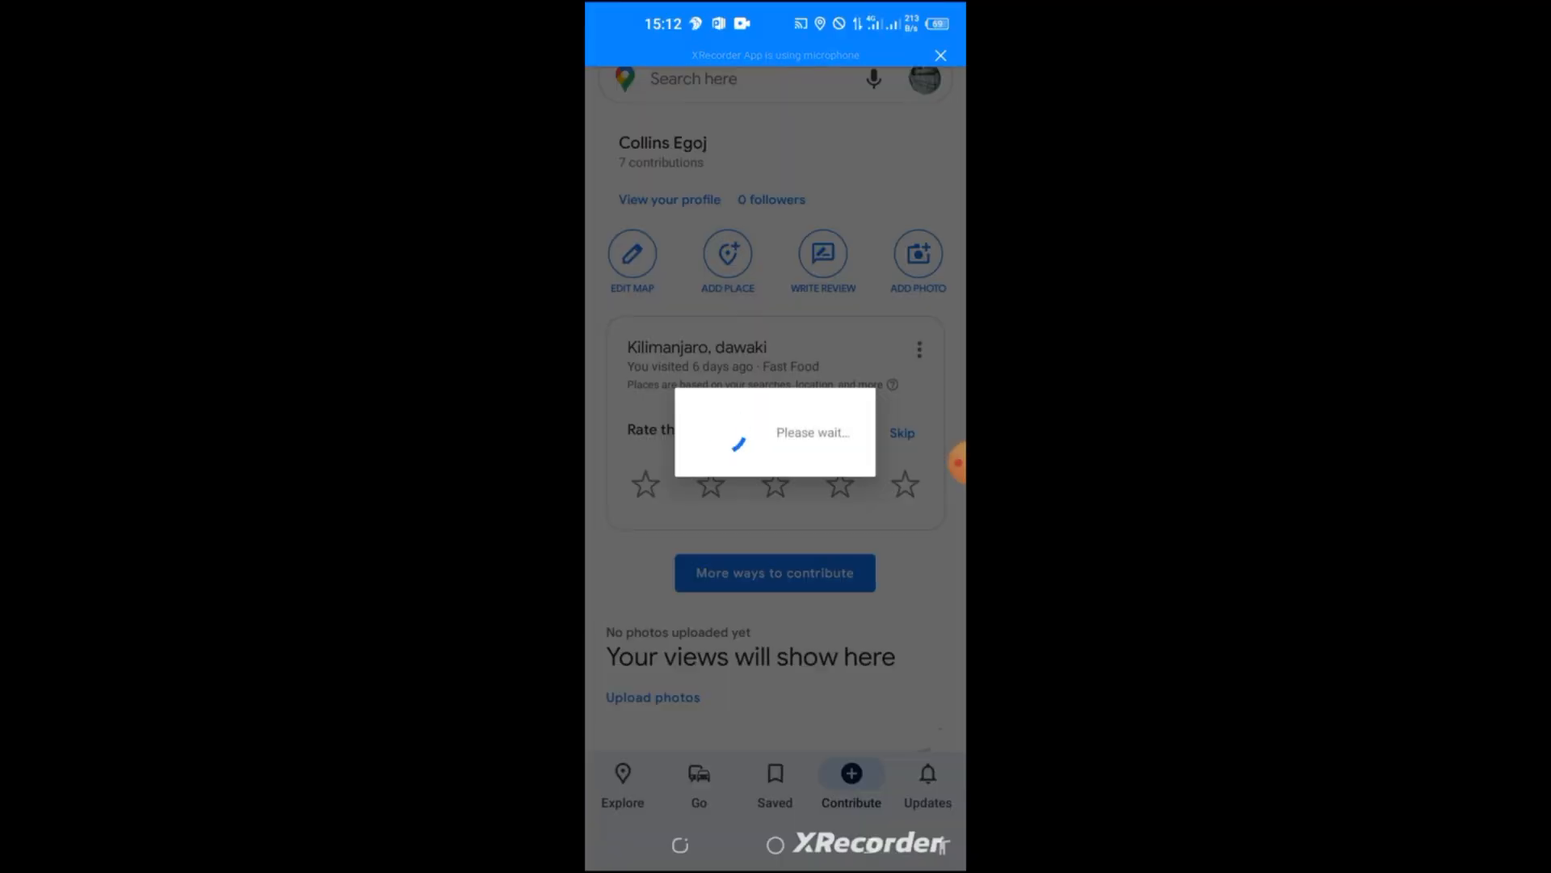
{"action": "left_click", "coordinate": [727, 254]}
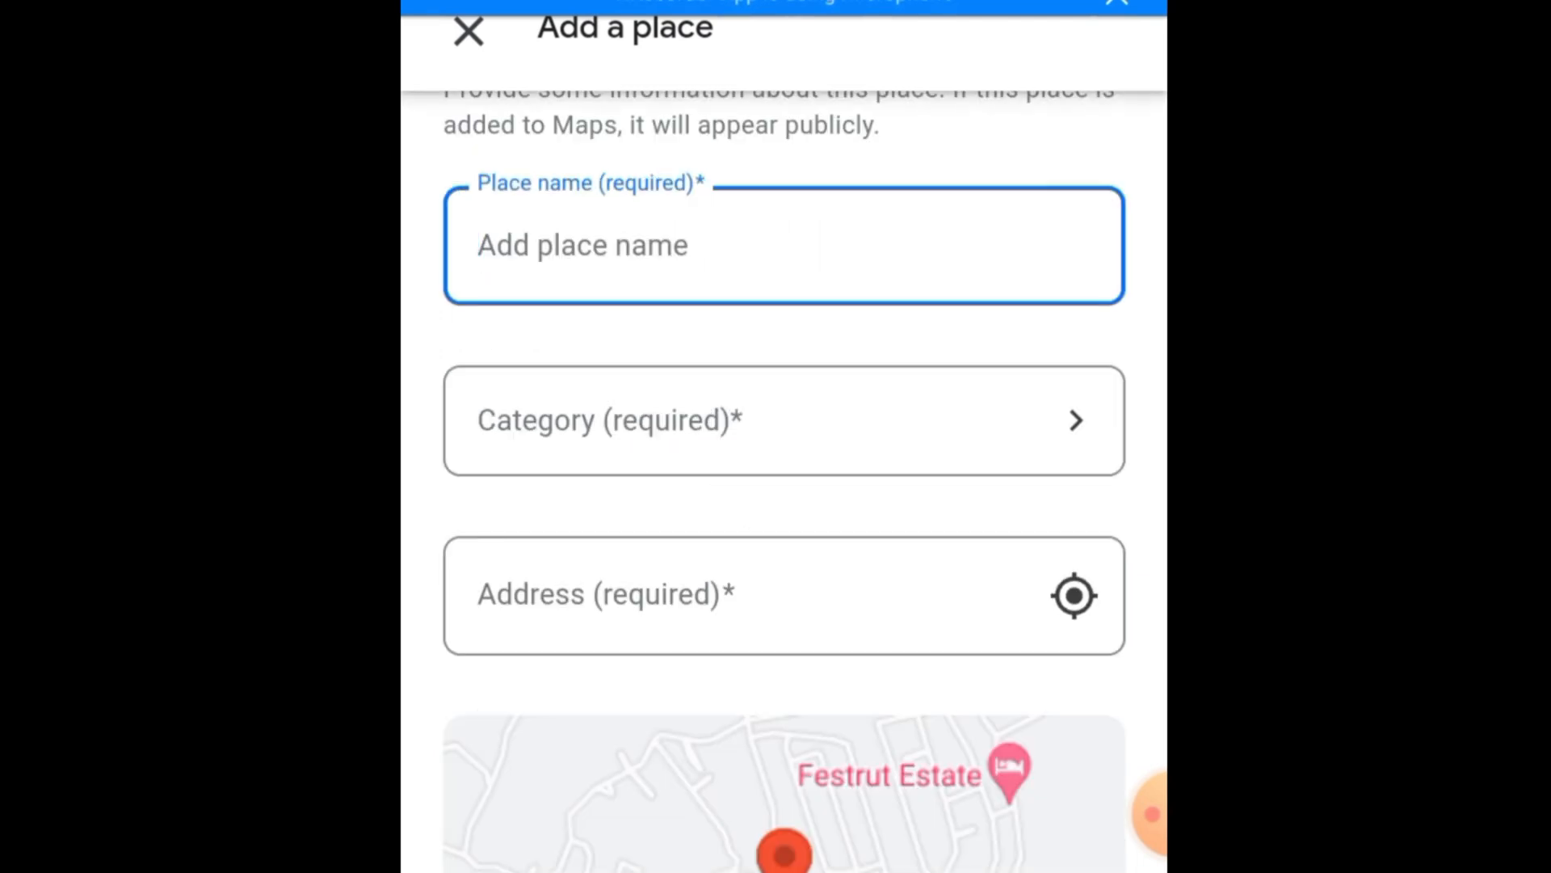
Step: Name the place 'New Castle' and pick Residential, then Housing society as its category
{"action": "type", "text": "New Ca"}
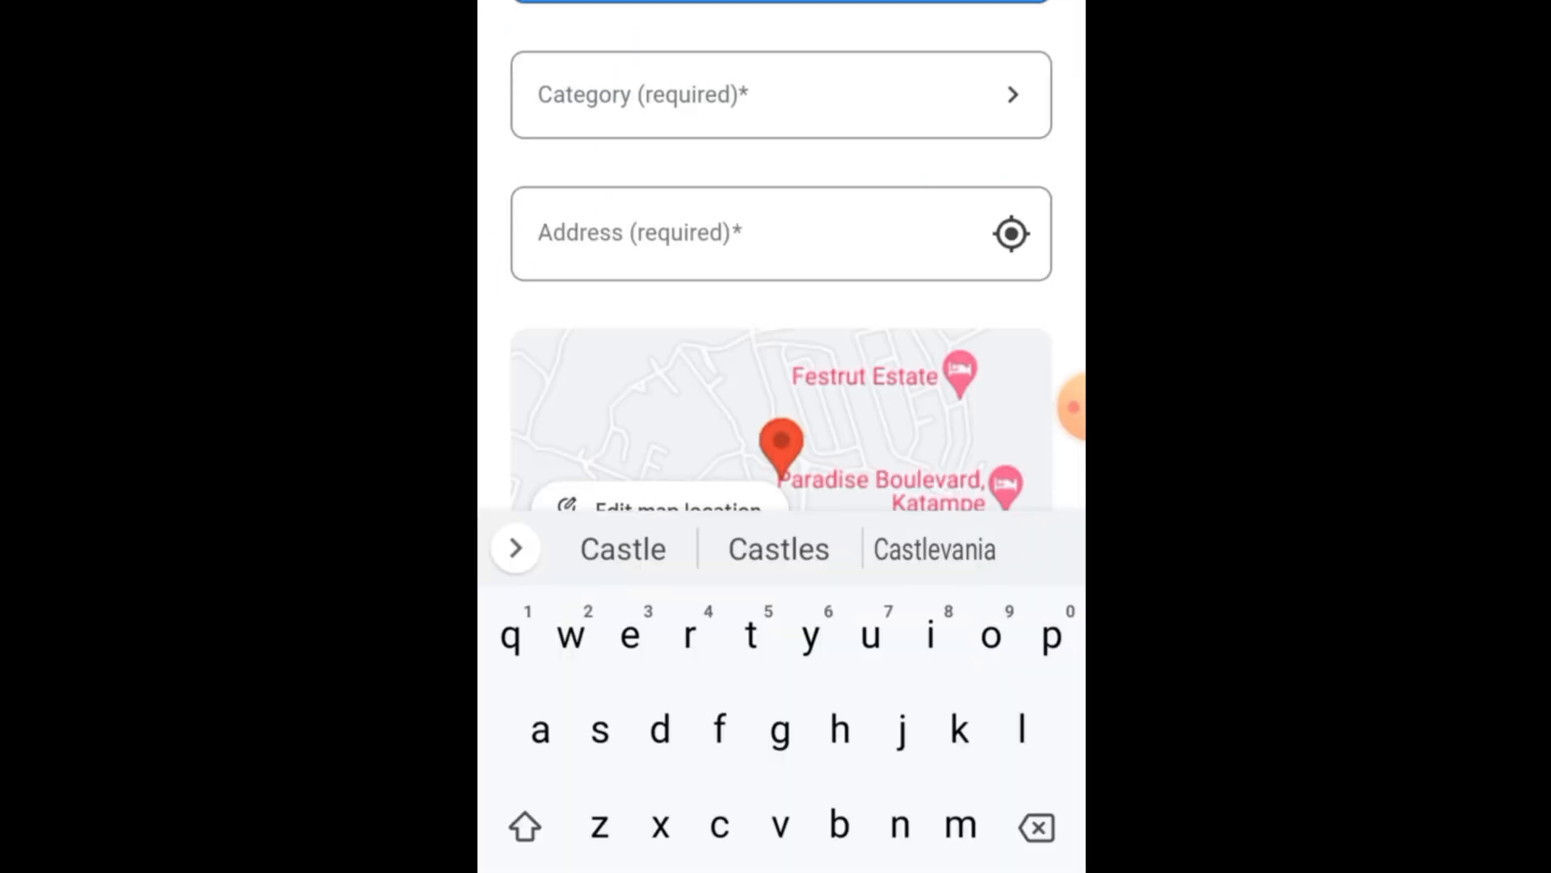
{"action": "left_click", "coordinate": [780, 94]}
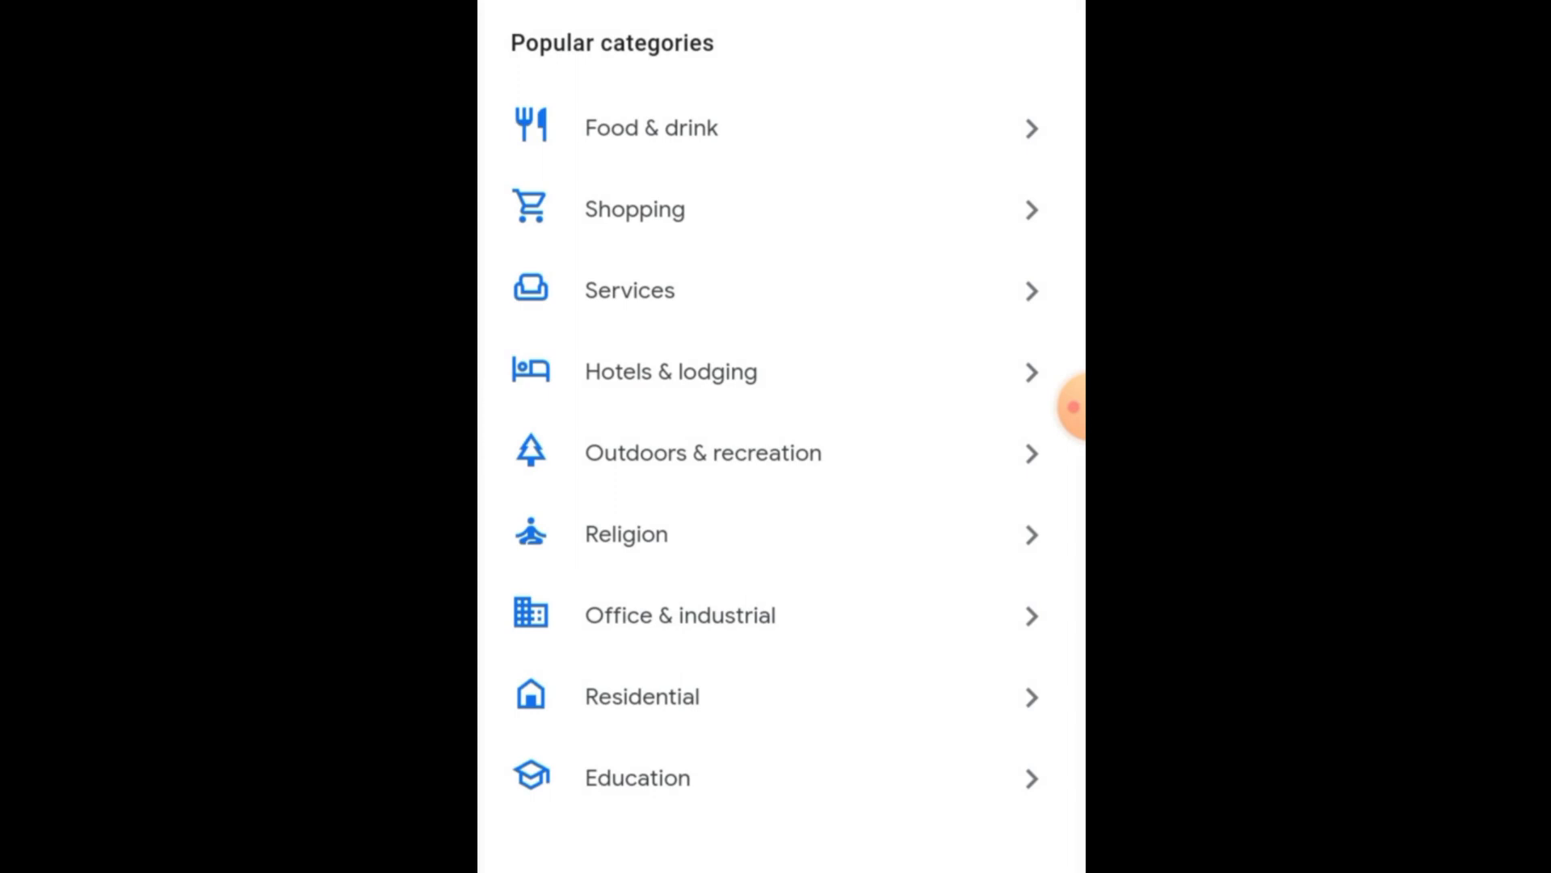
{"action": "scroll", "scroll_direction": "down", "scroll_amount": 3}
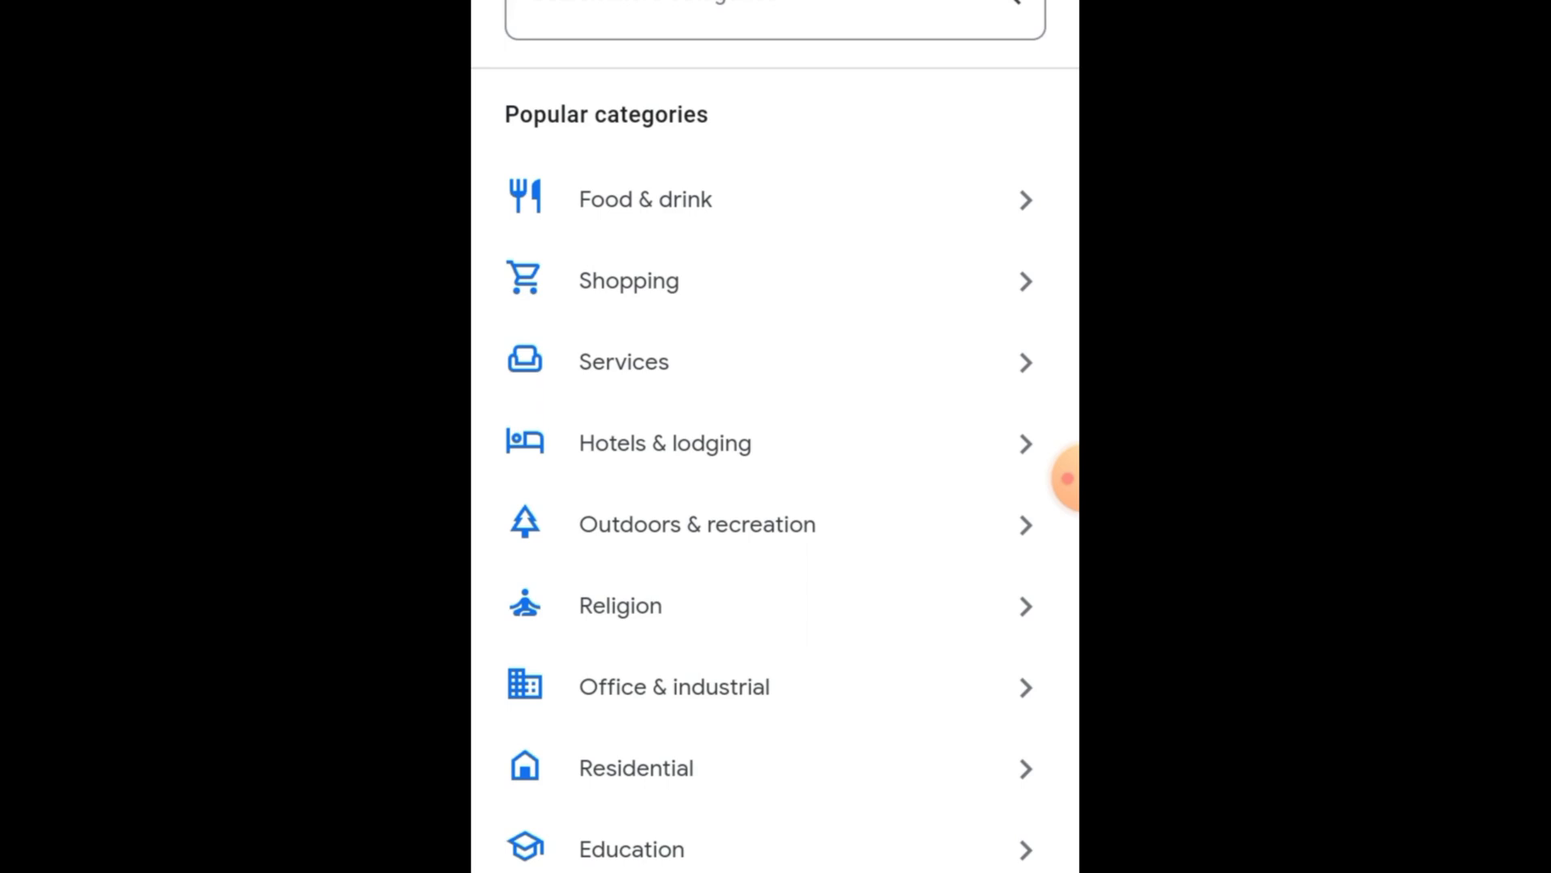
{"action": "scroll", "scroll_direction": "down", "scroll_amount": 3}
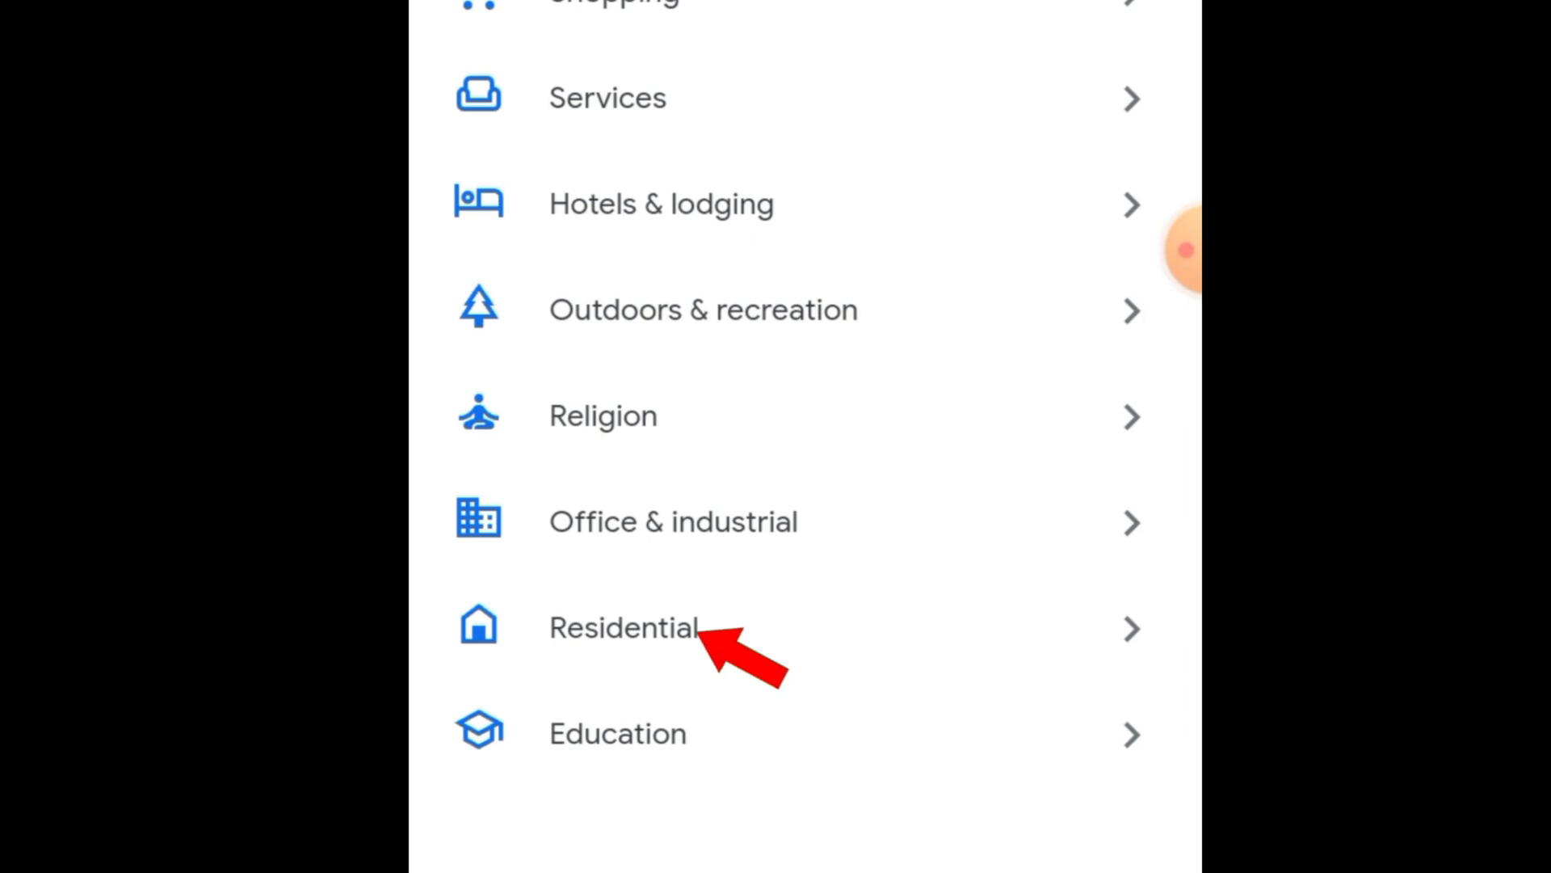
{"action": "left_click", "coordinate": [623, 629]}
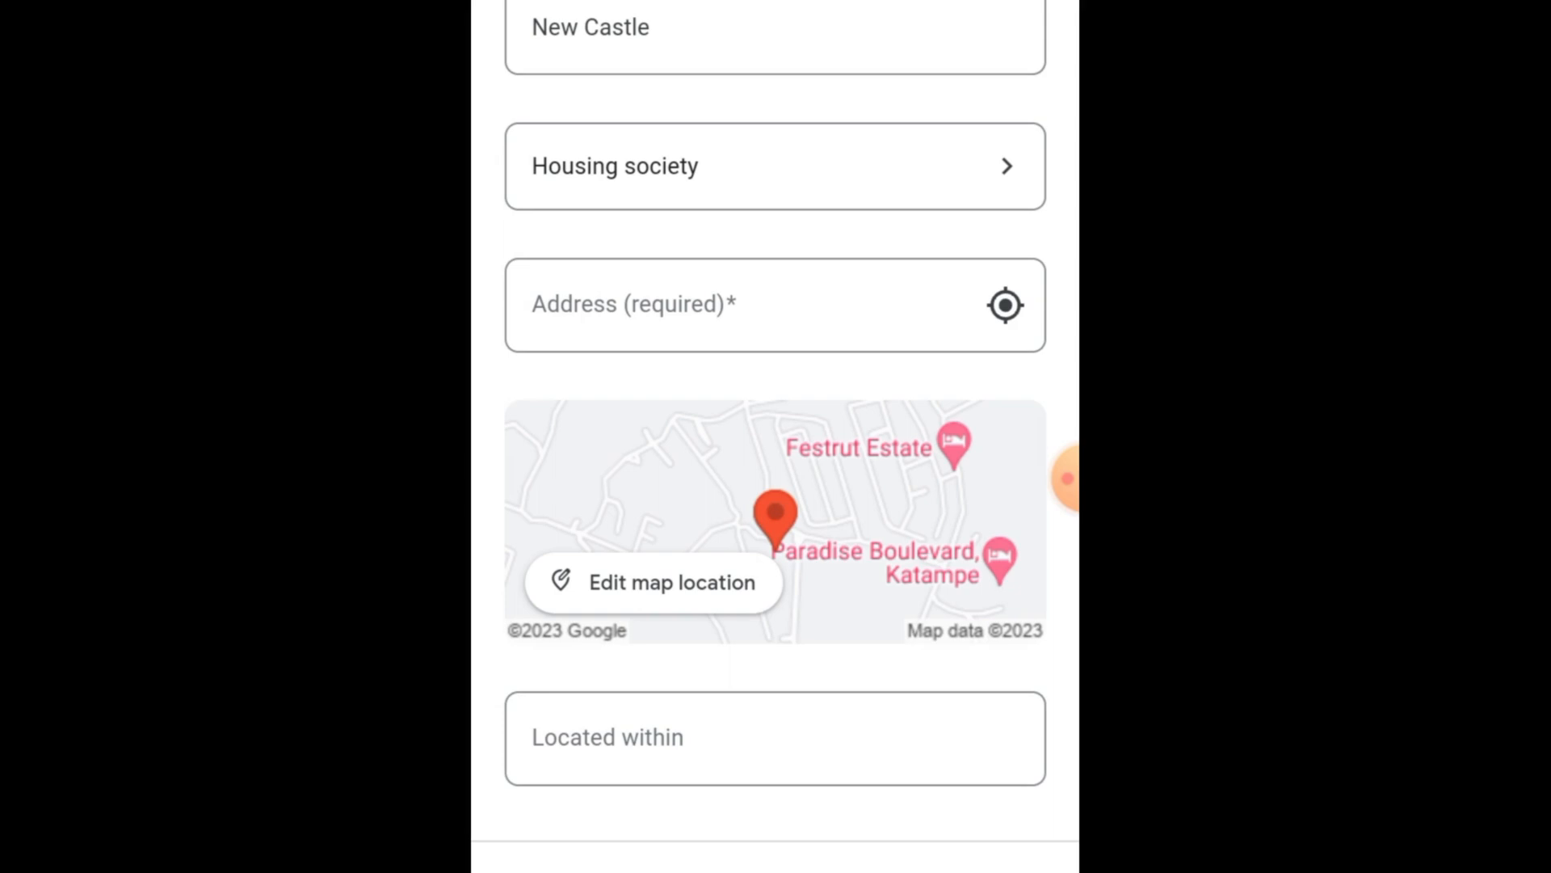
{"action": "scroll", "scroll_direction": "down", "scroll_amount": 3}
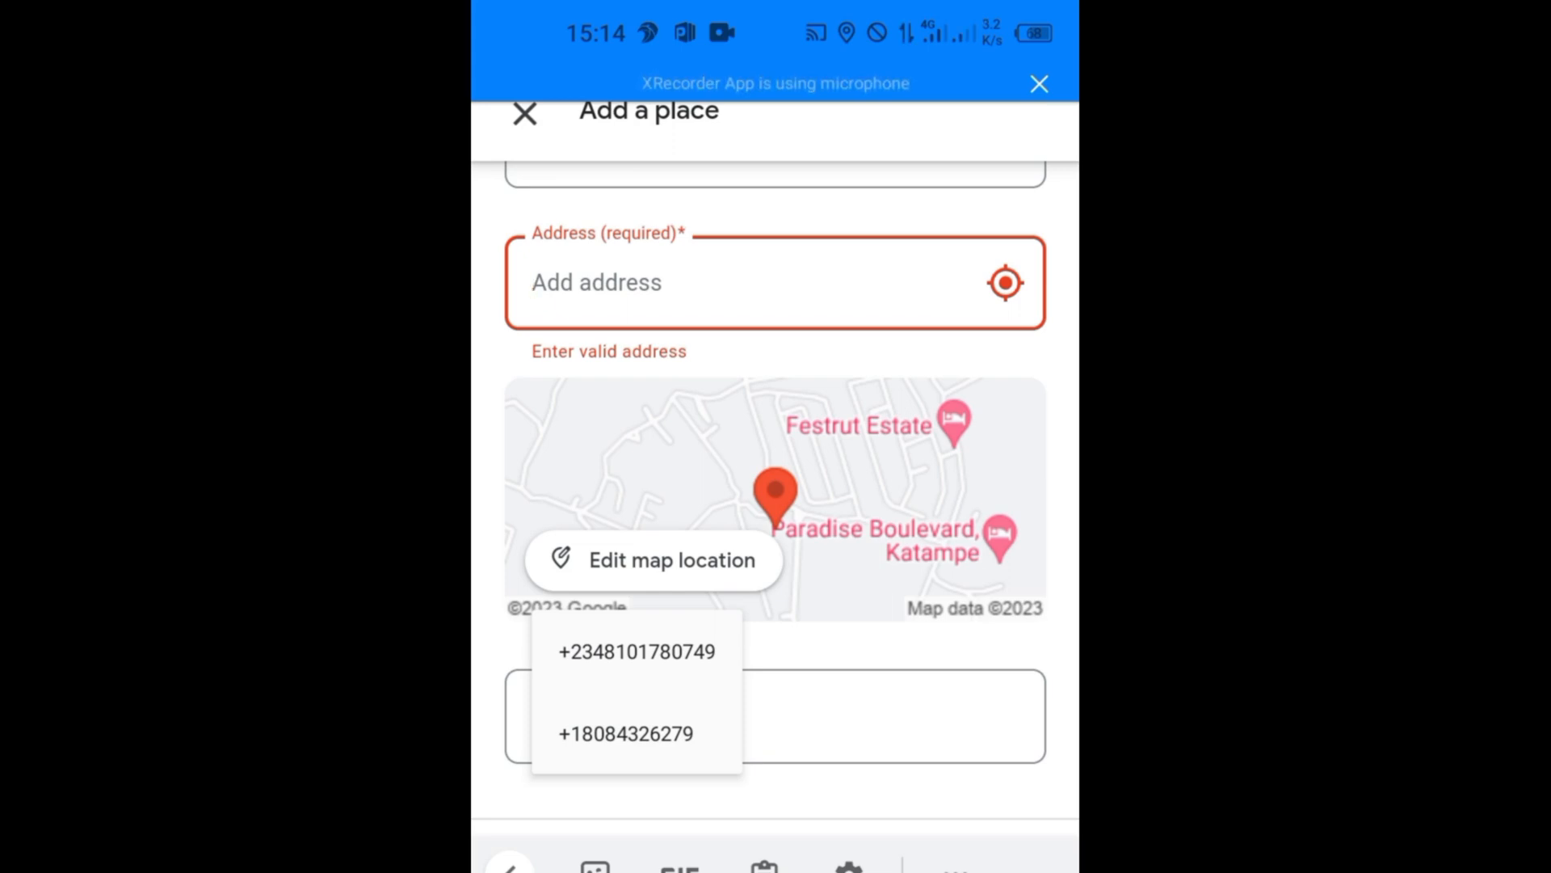
{"action": "type", "text": "N"}
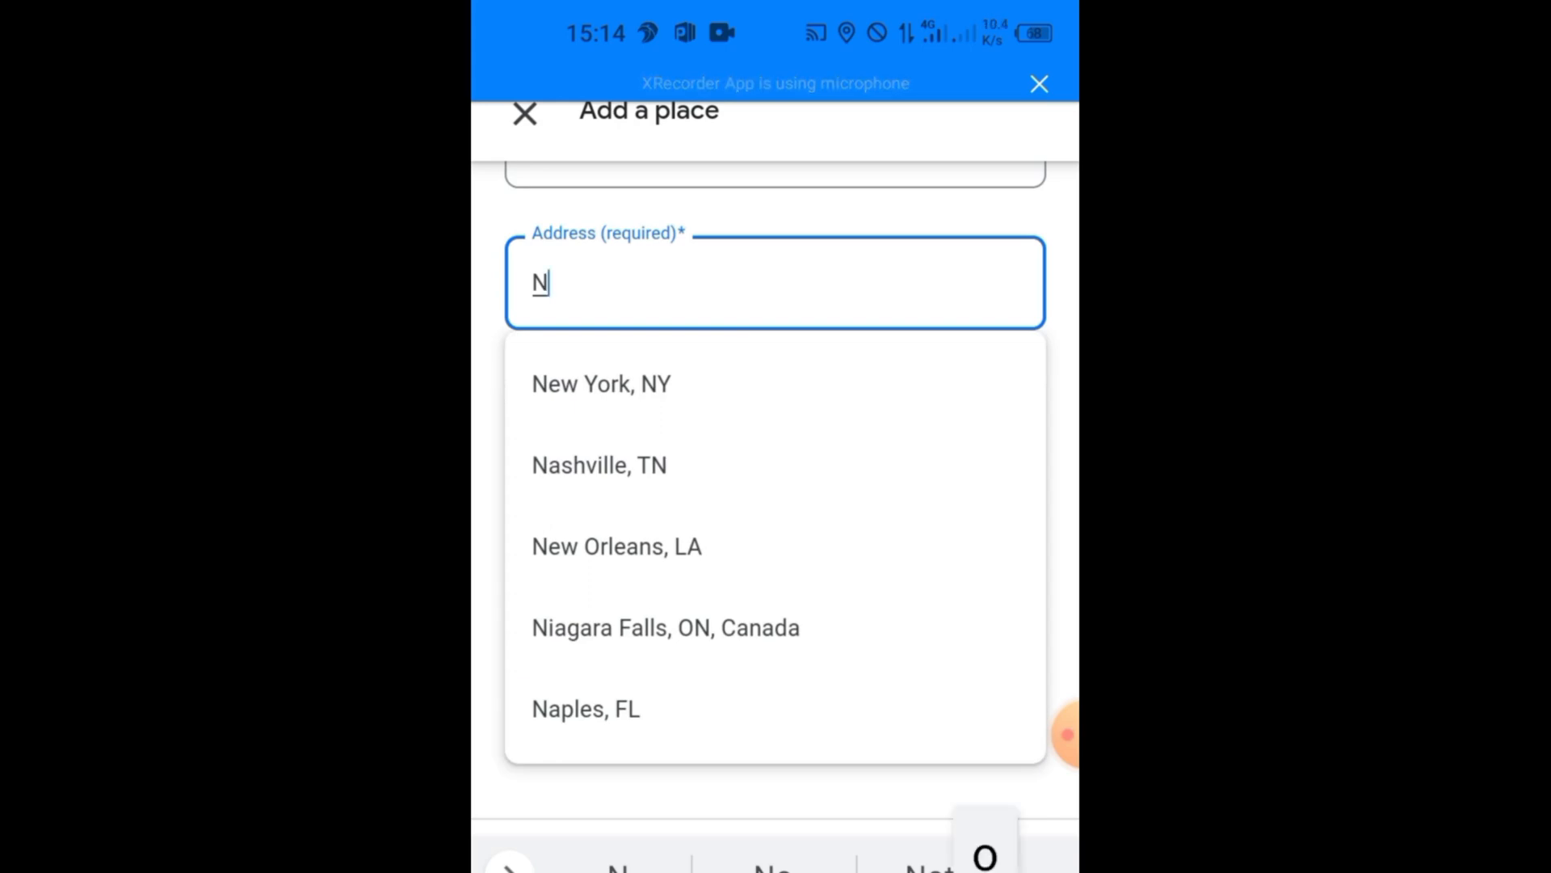
{"action": "type", "text": "o"}
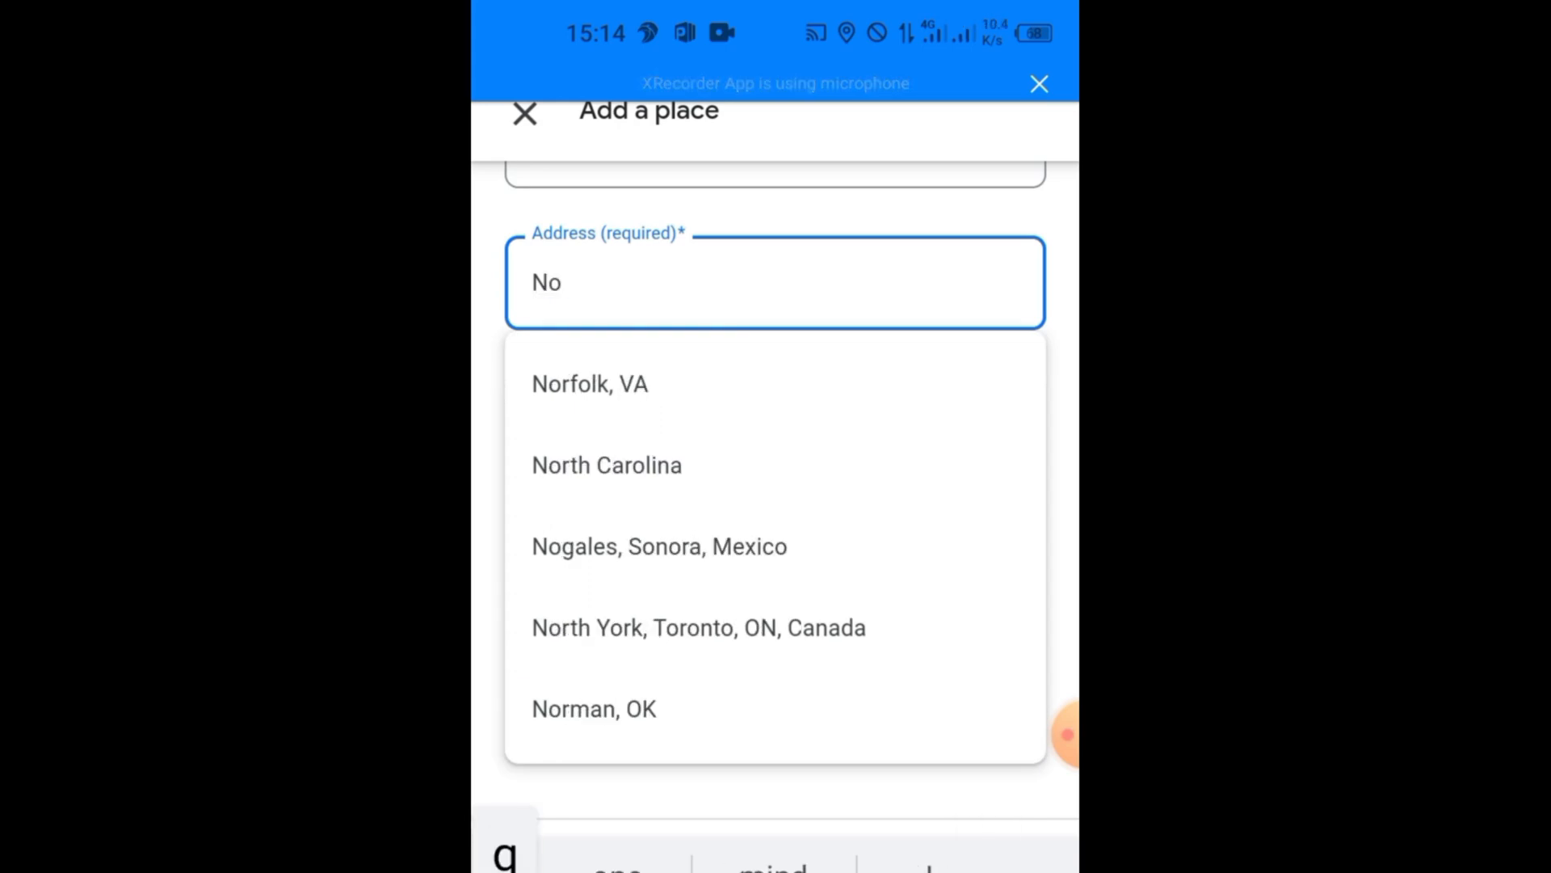
{"action": "type", "text": "14"}
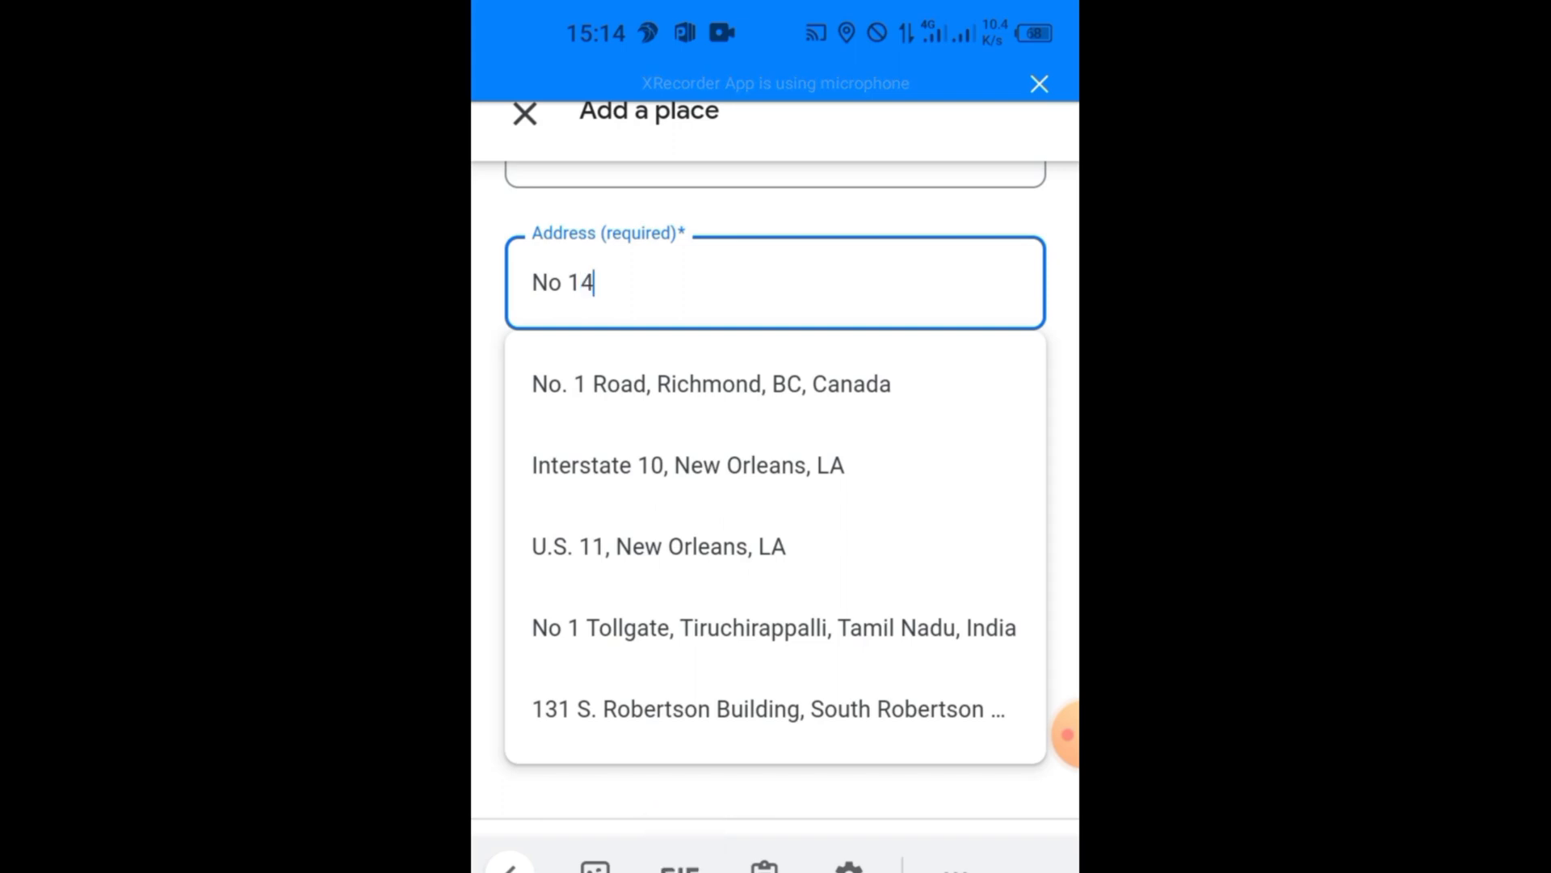
{"action": "type", "text": "King"}
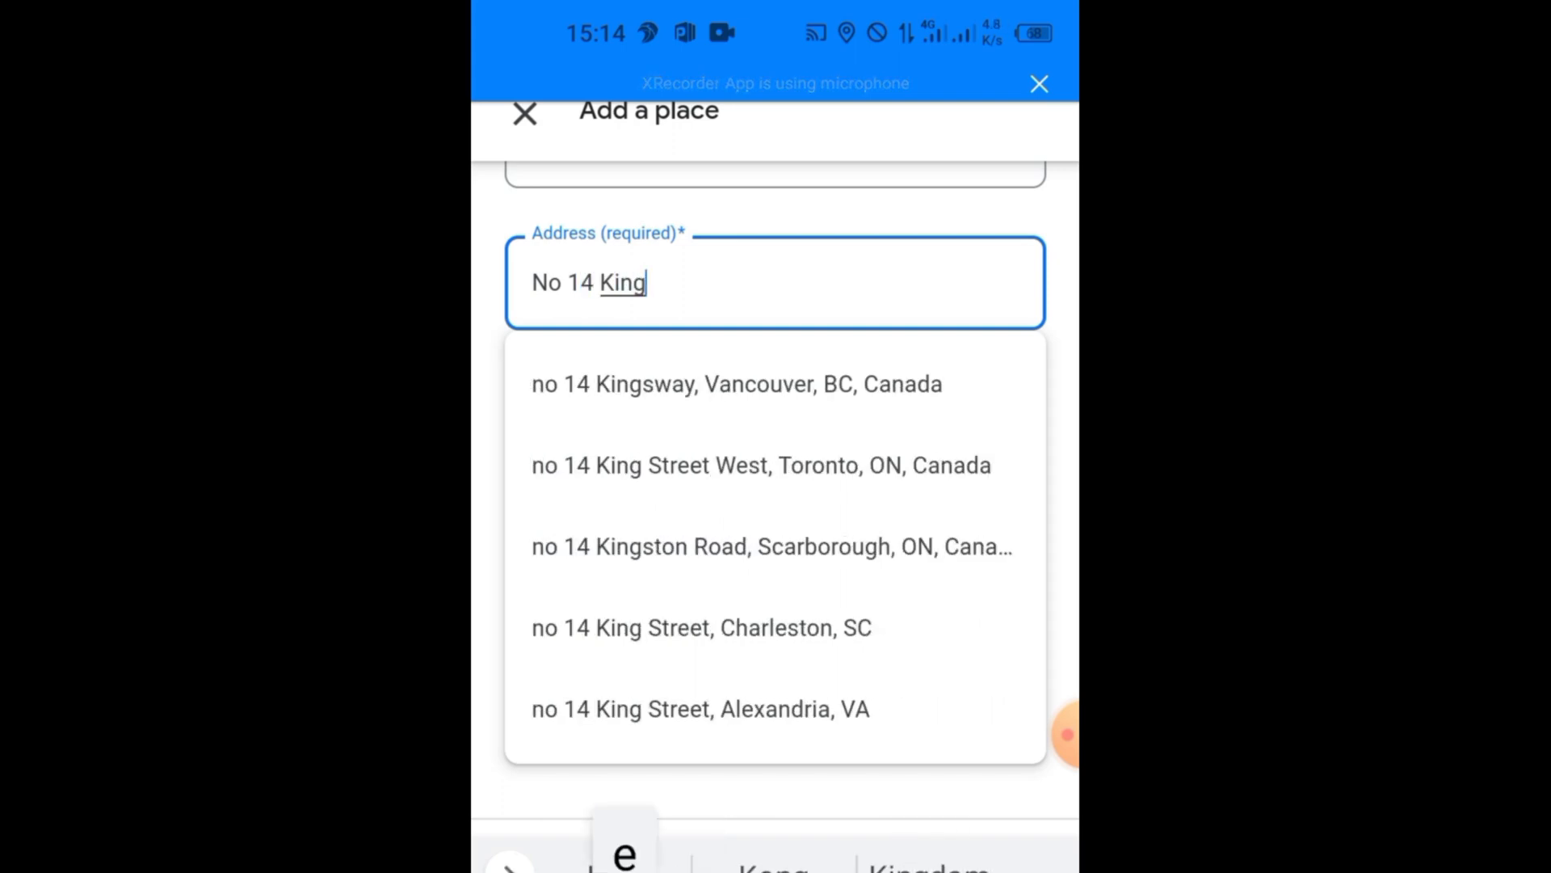
{"action": "type", "text": "erton St"}
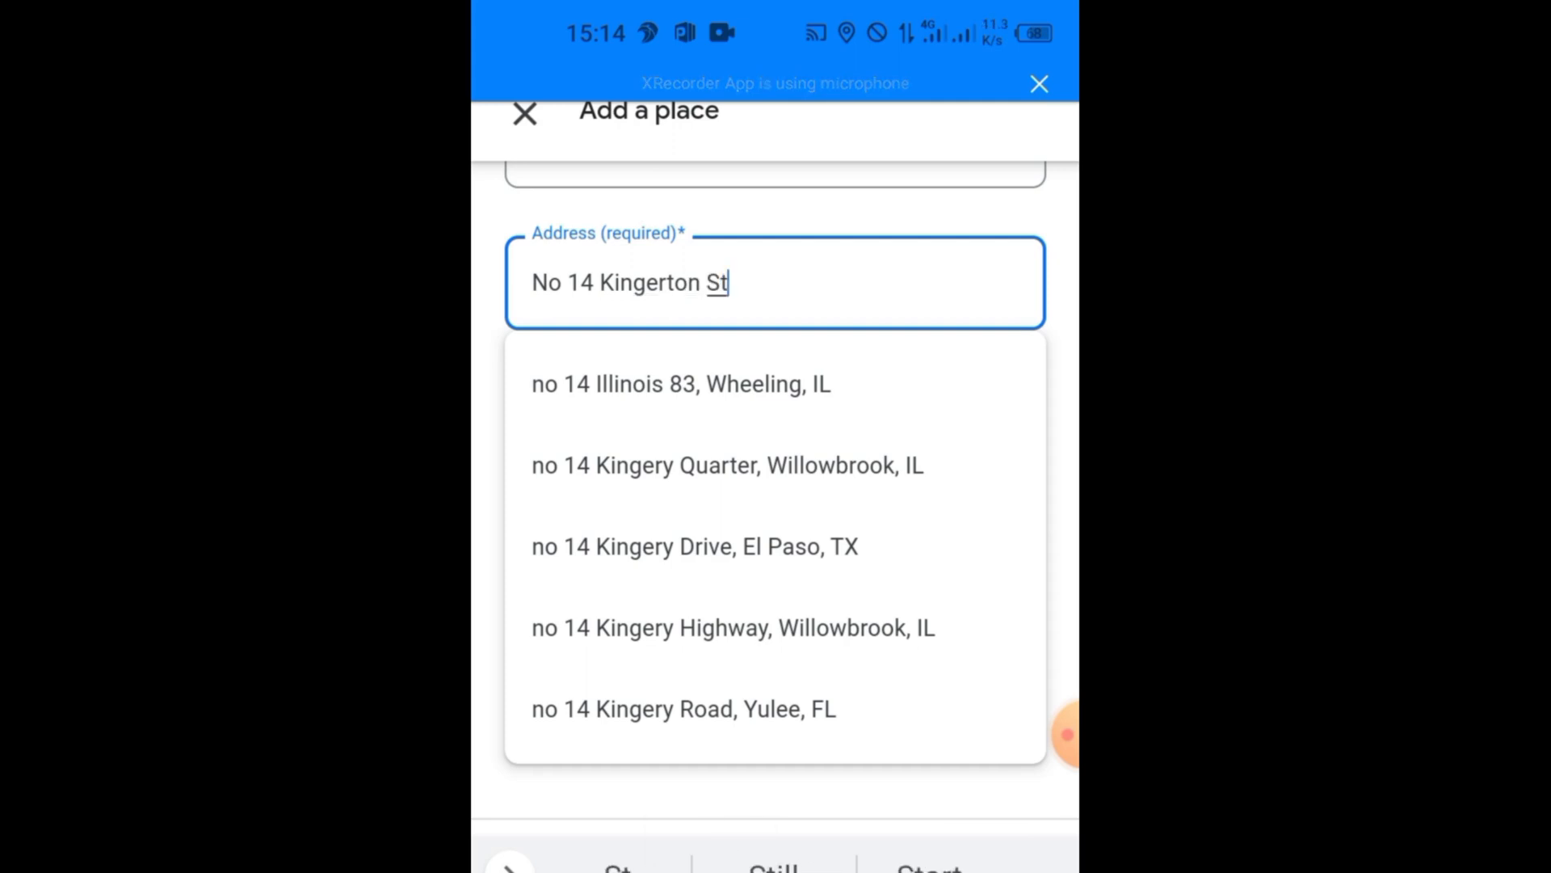
{"action": "type", "text": "reet. maitama. ab"}
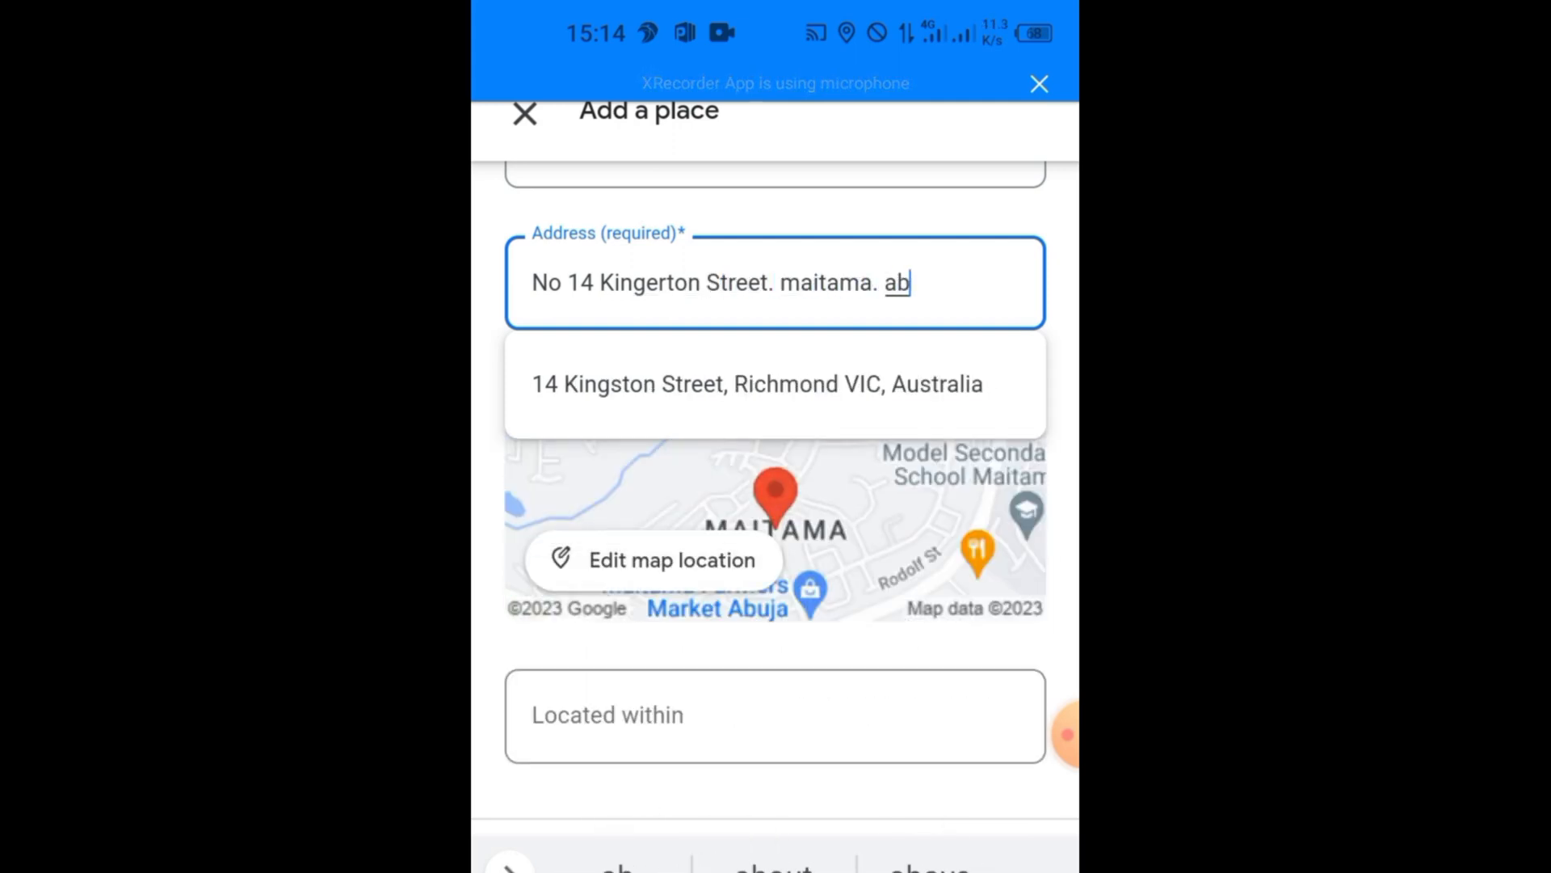
{"action": "key", "text": "Backspace"}
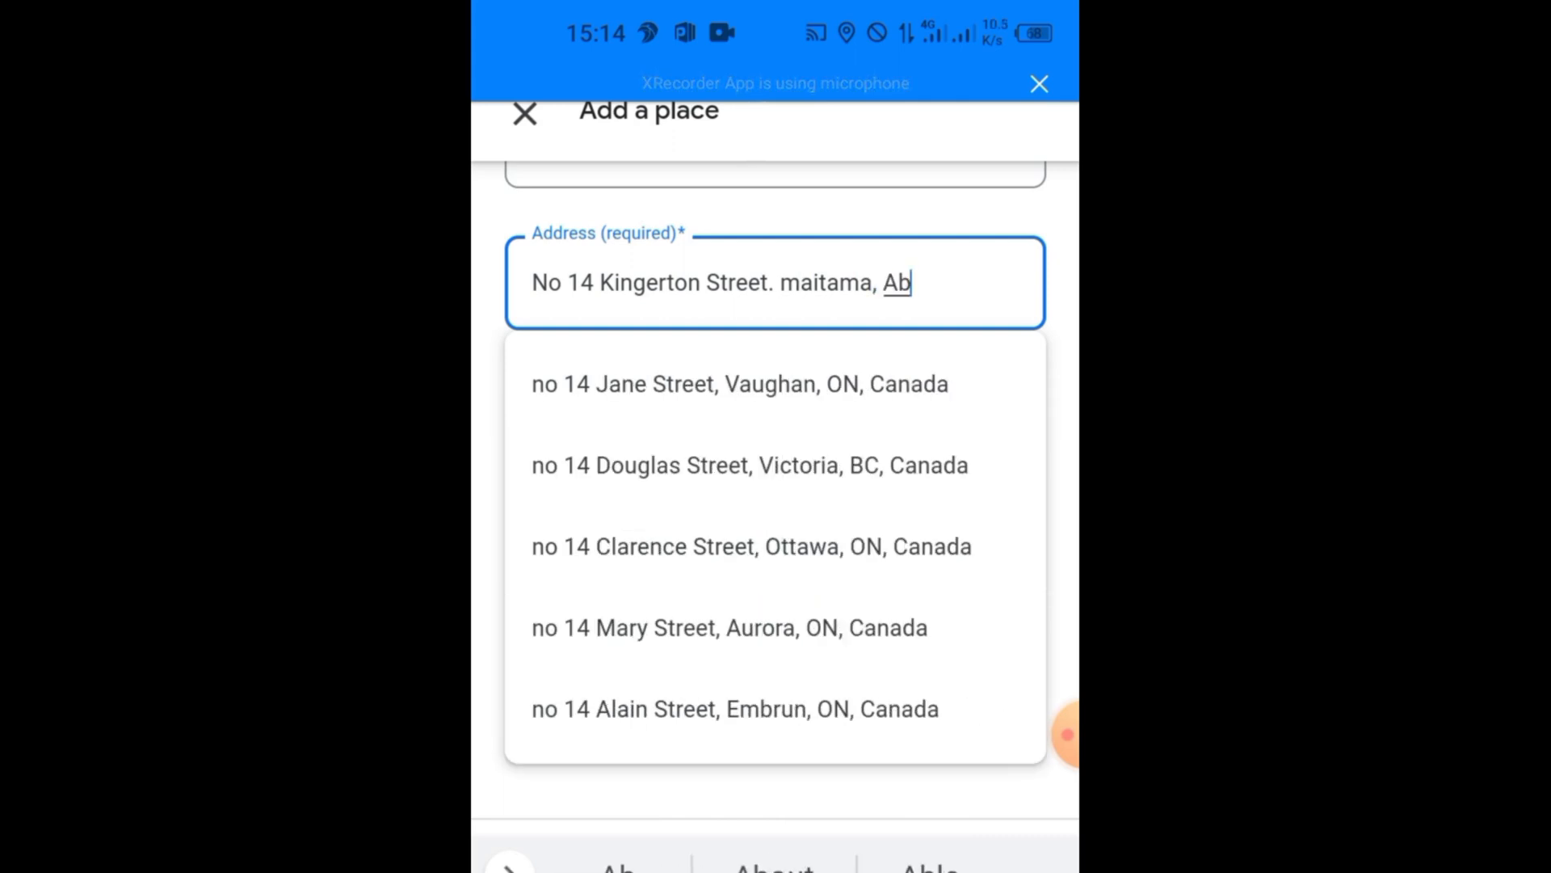
{"action": "type", "text": "uja"}
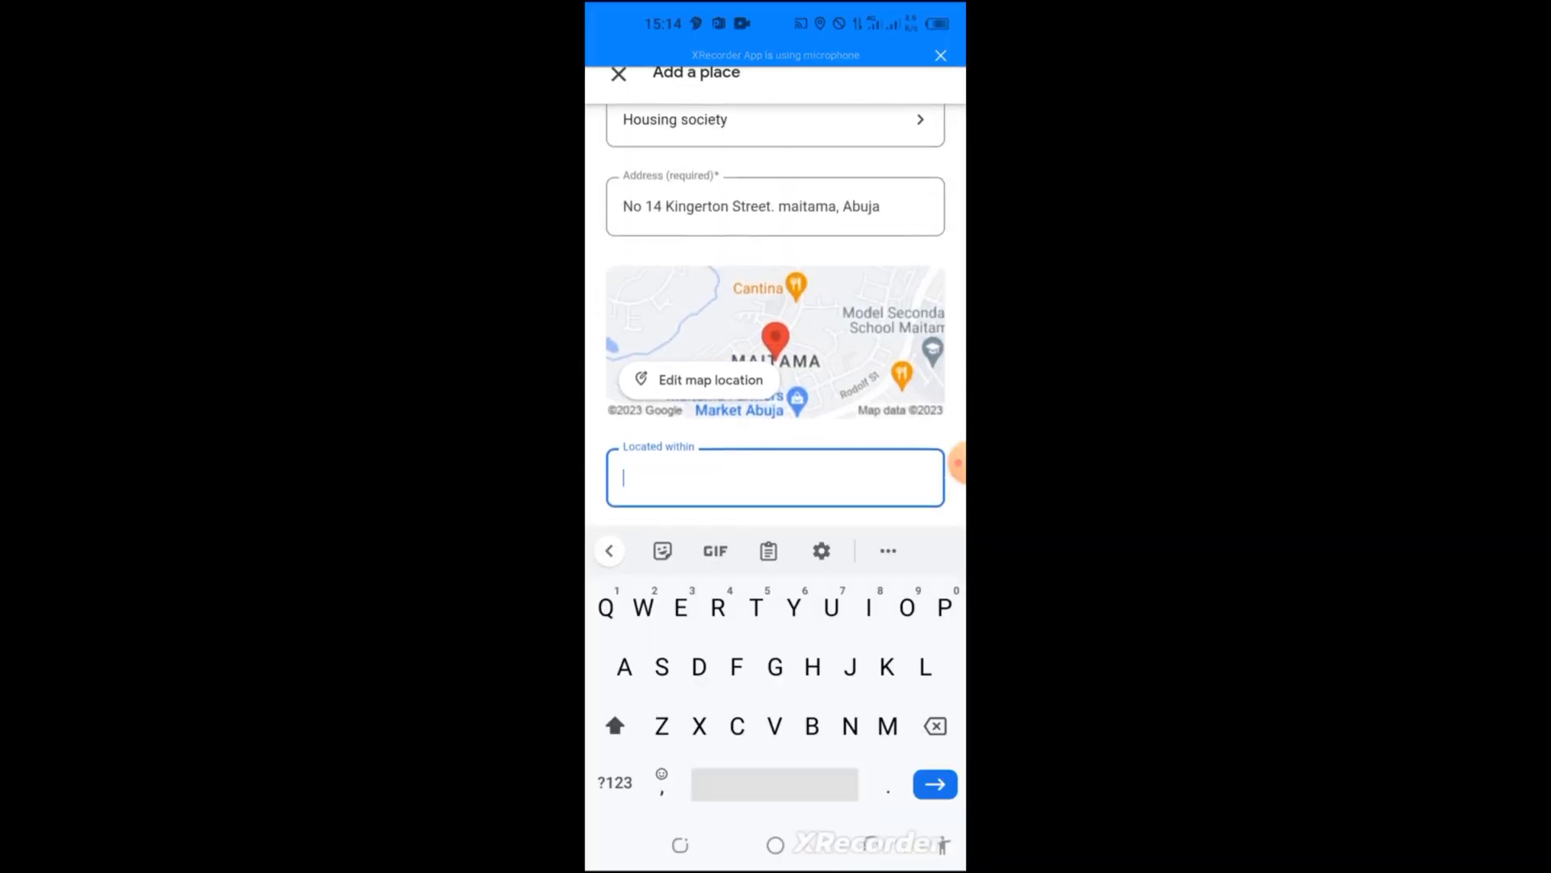
Step: Set Located within to Maitama from the suggestions
{"action": "scroll", "scroll_direction": "up", "scroll_amount": 3}
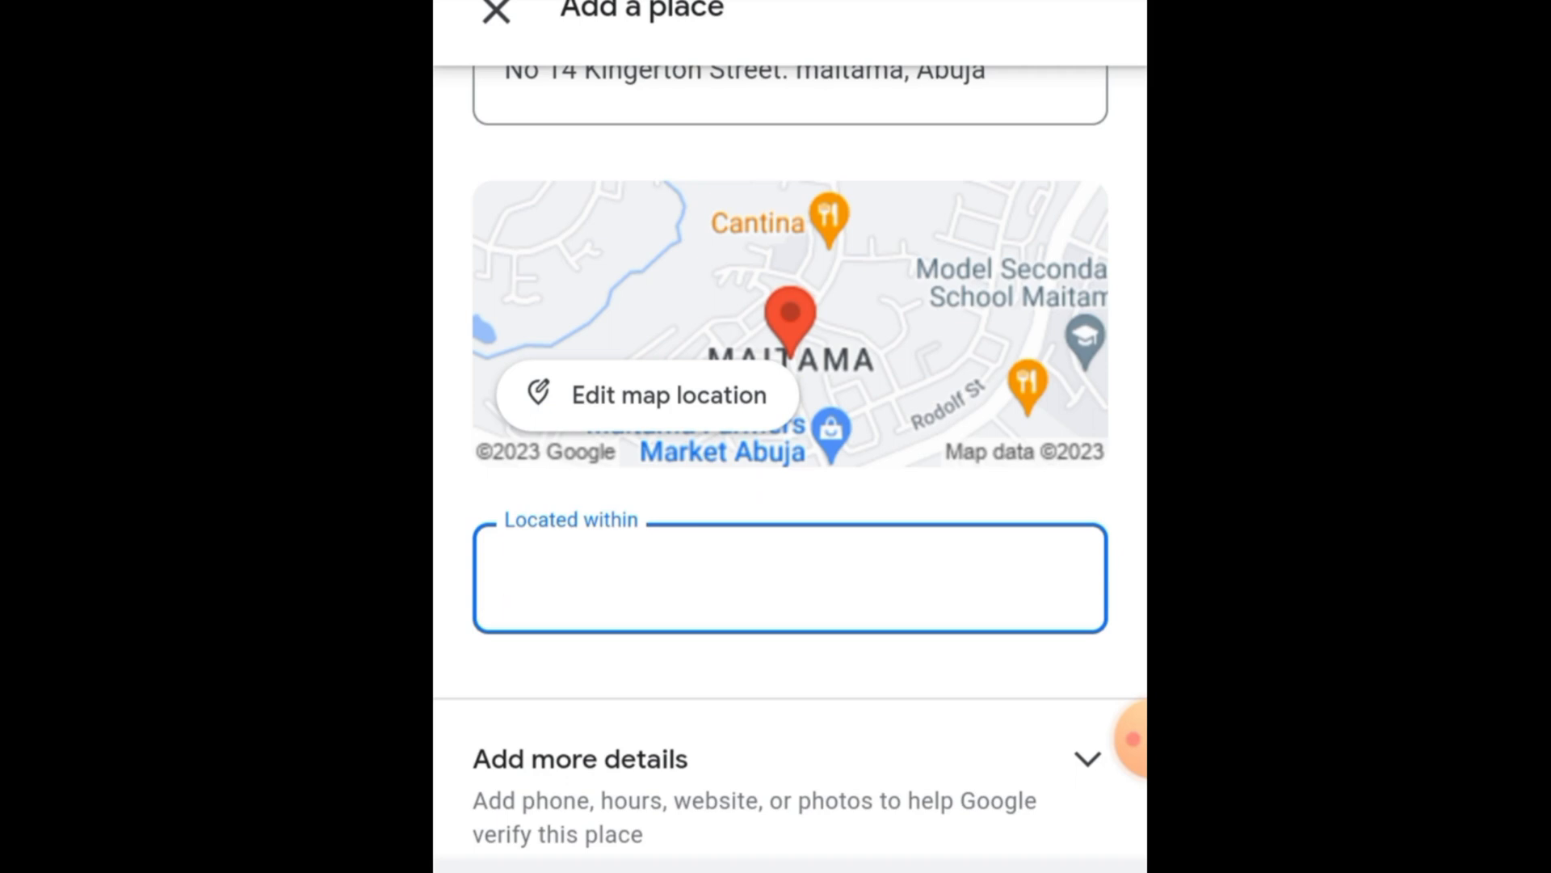
{"action": "type", "text": "Mi"}
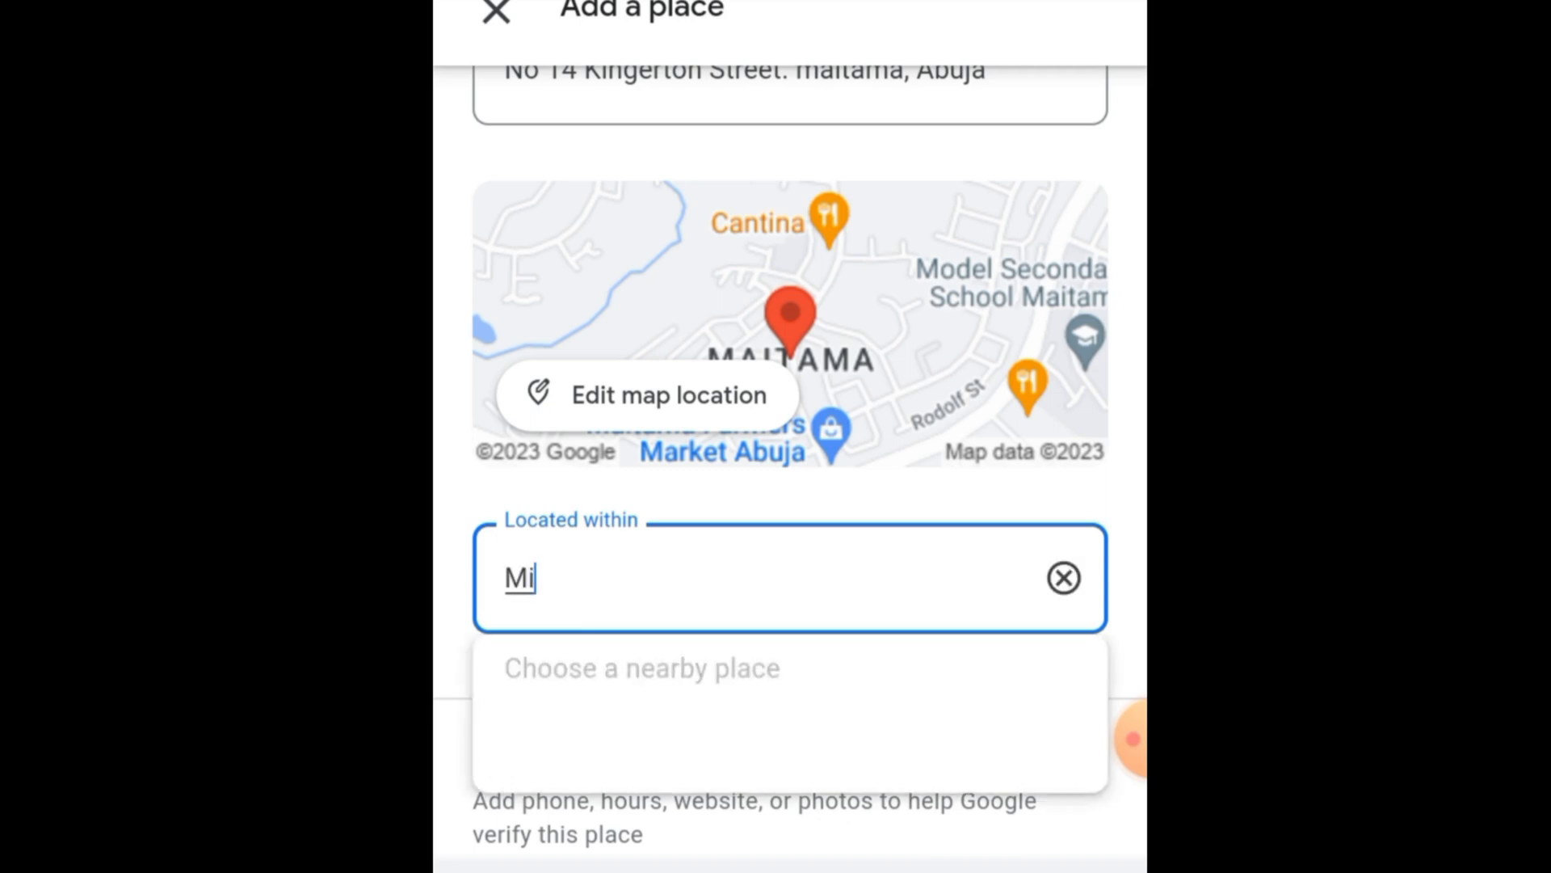
{"action": "type", "text": "Maitama"}
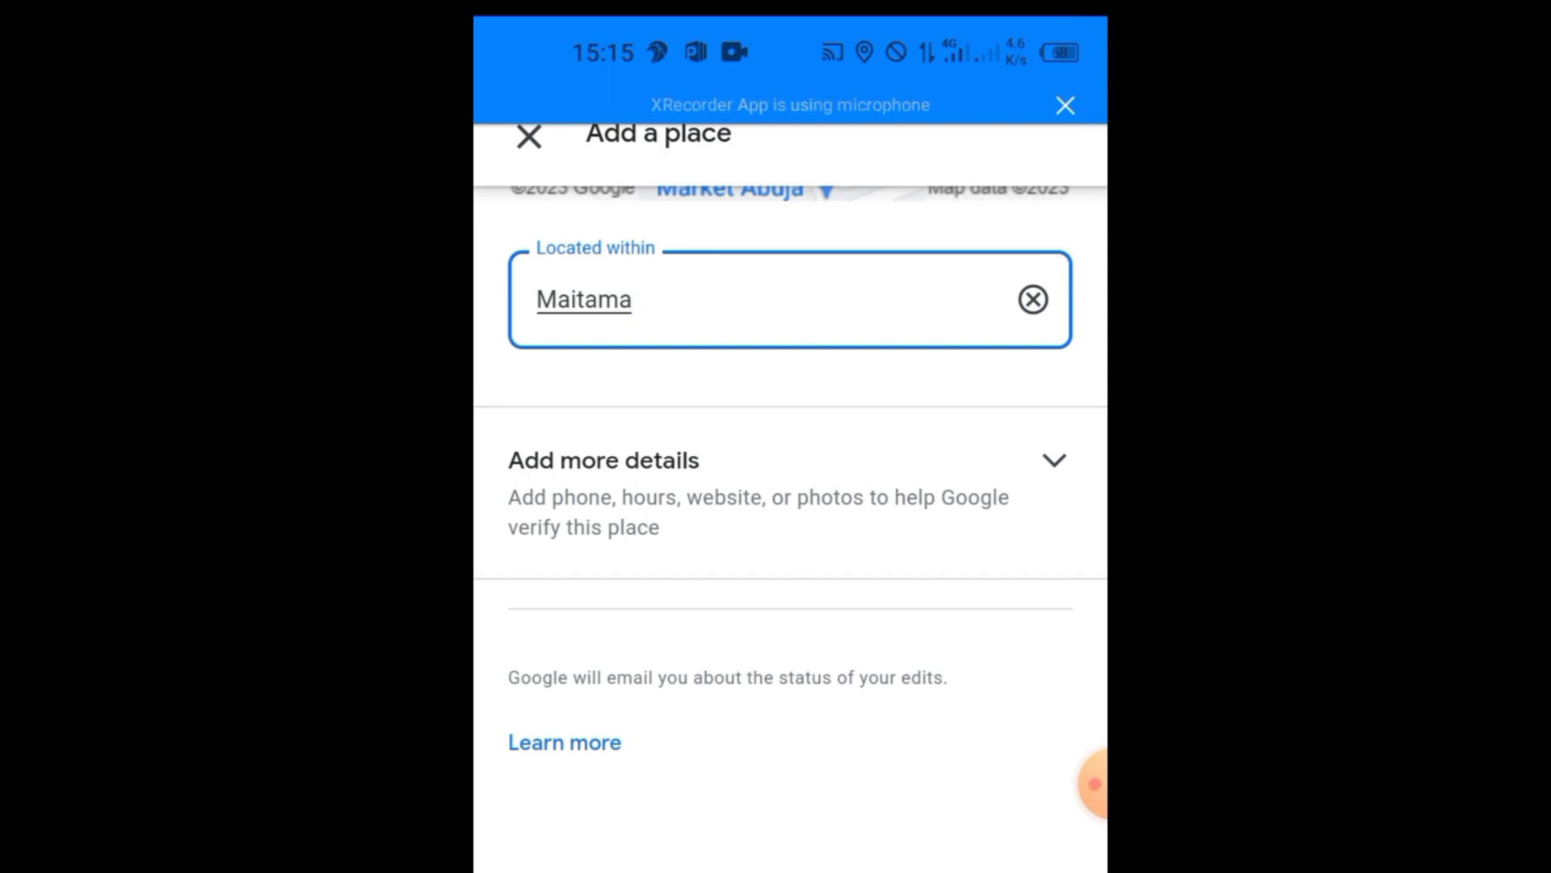
Step: Scroll through the optional Hours, Contact, About and Place photos fields
{"action": "scroll", "scroll_direction": "up", "scroll_amount": 3}
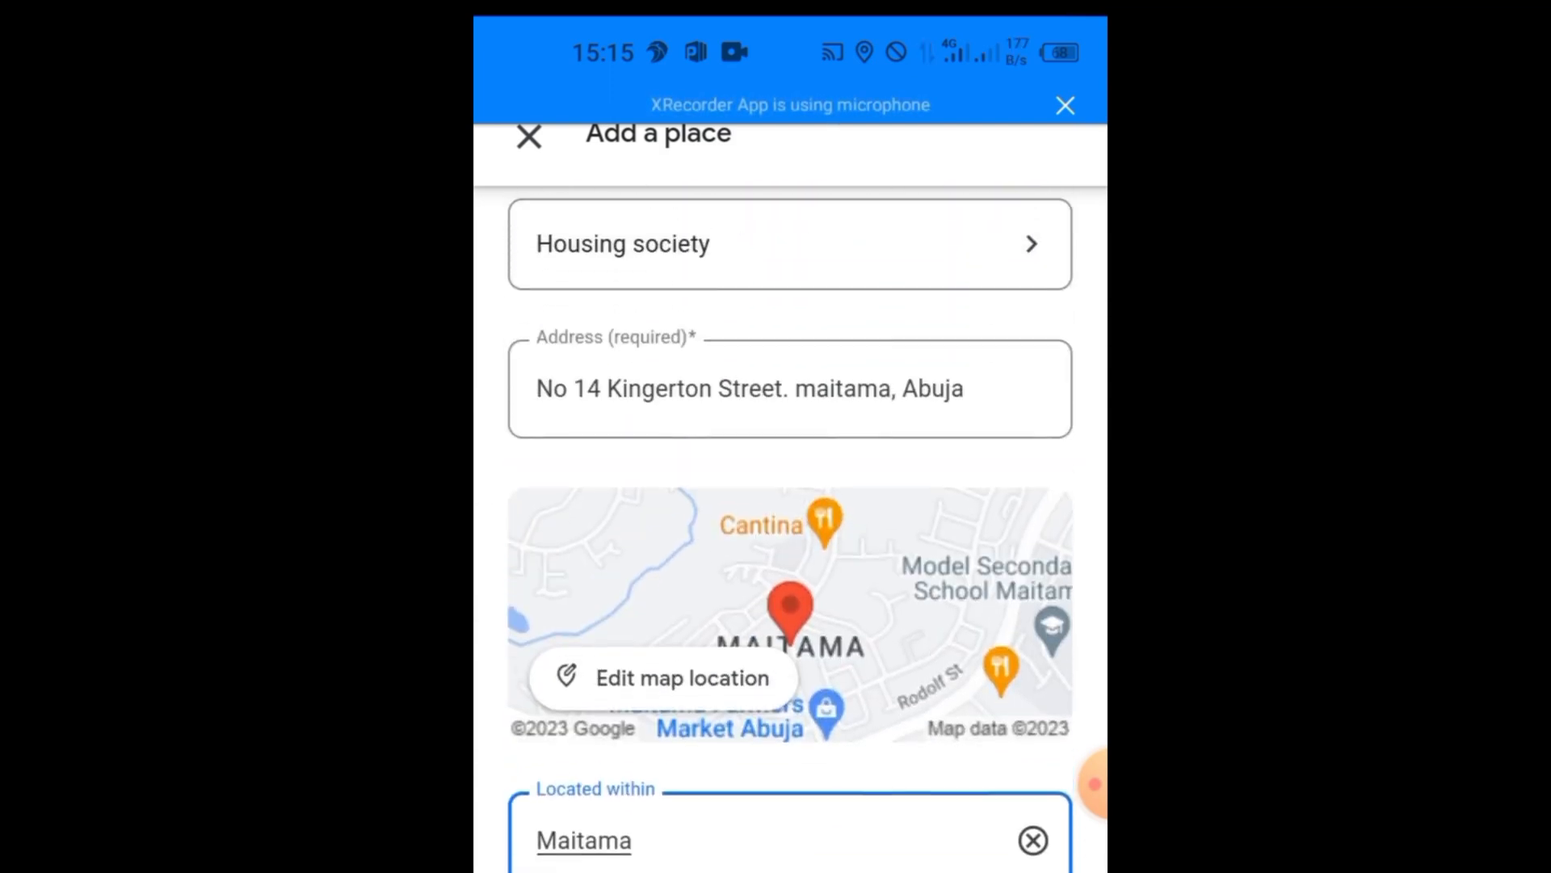
{"action": "scroll", "scroll_direction": "up", "scroll_amount": 3}
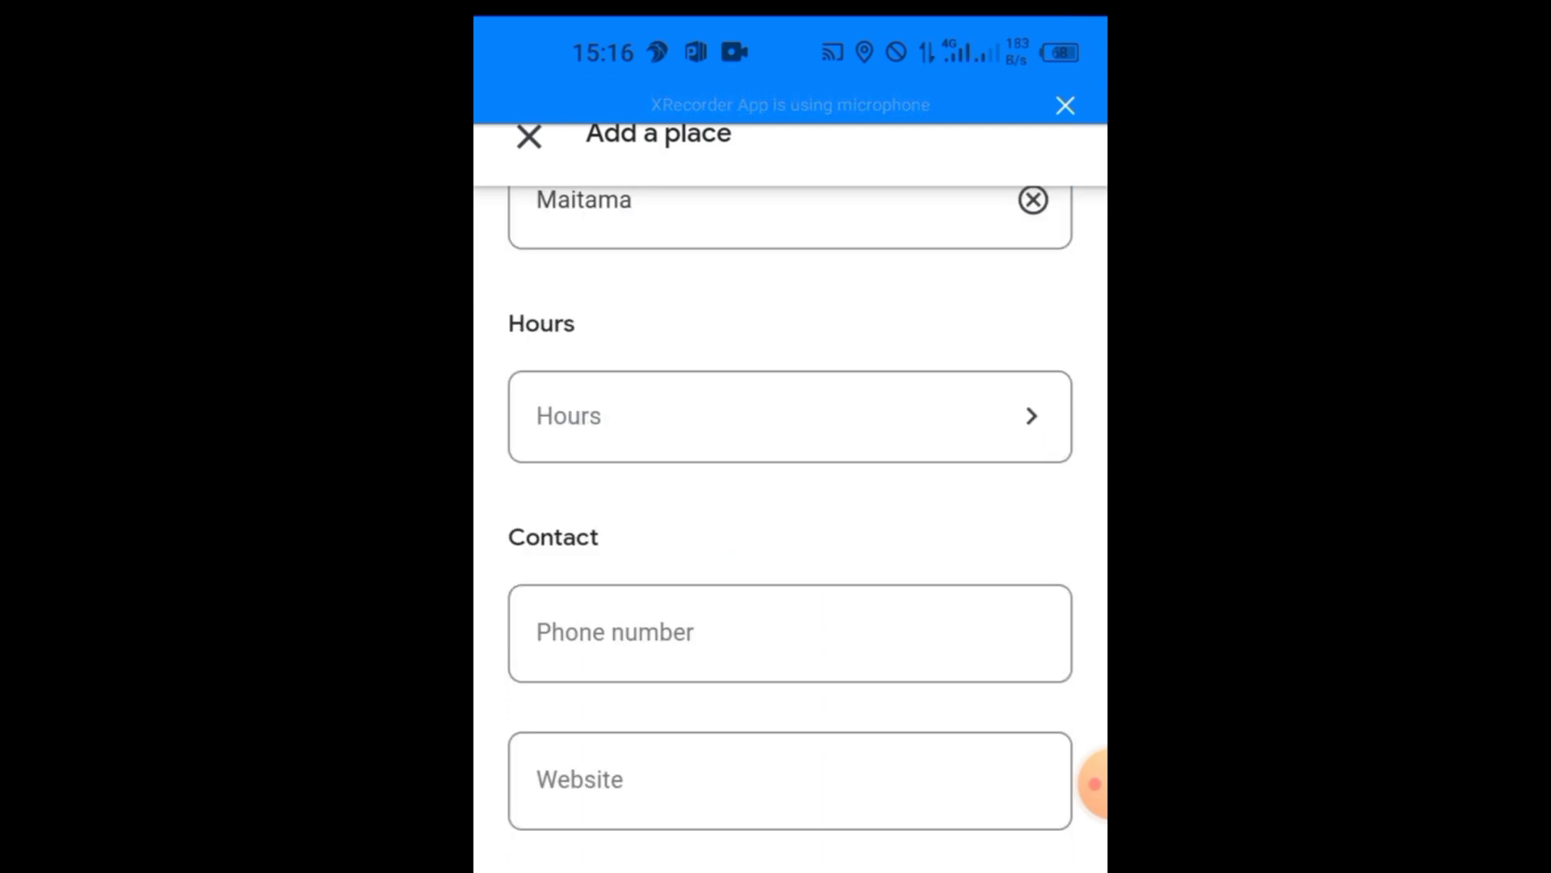
{"action": "scroll", "scroll_direction": "up", "scroll_amount": 3}
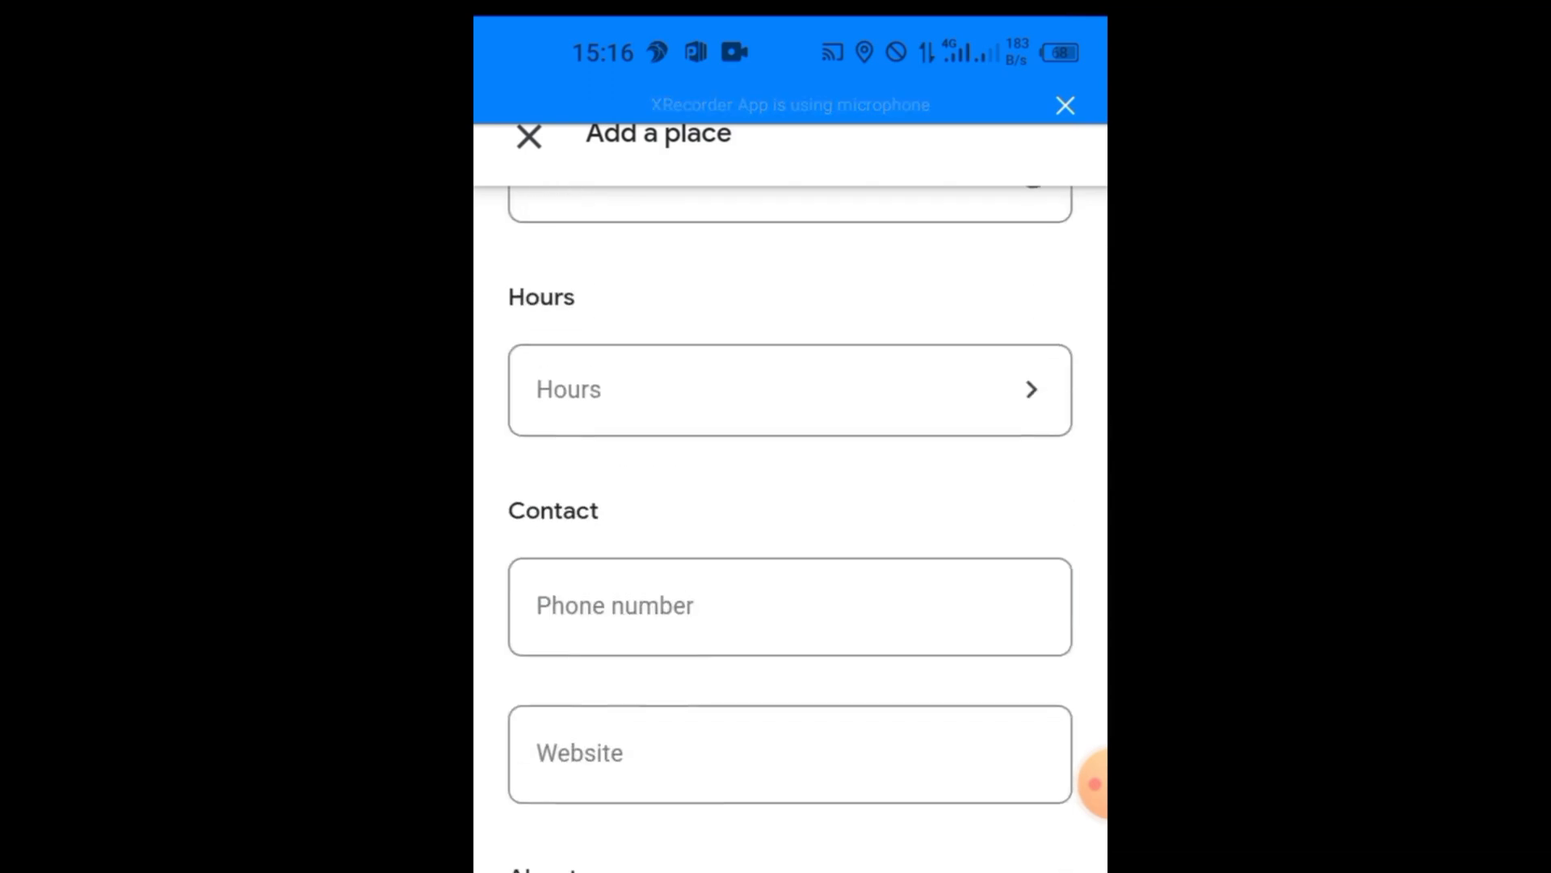
{"action": "scroll", "scroll_direction": "up", "scroll_amount": 3}
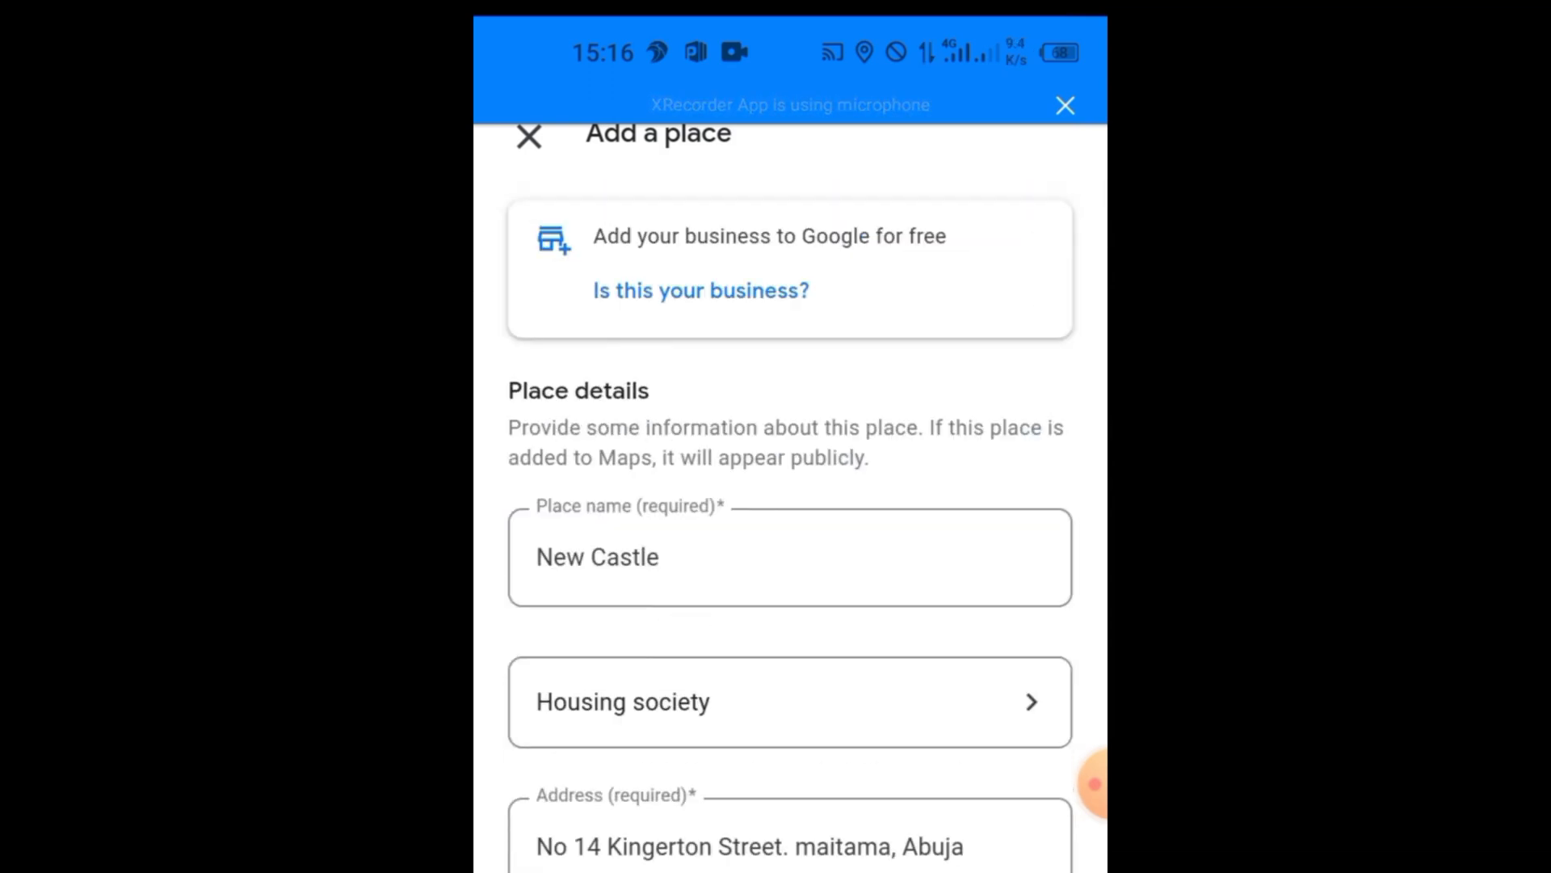
{"action": "scroll", "scroll_direction": "down", "scroll_amount": 3}
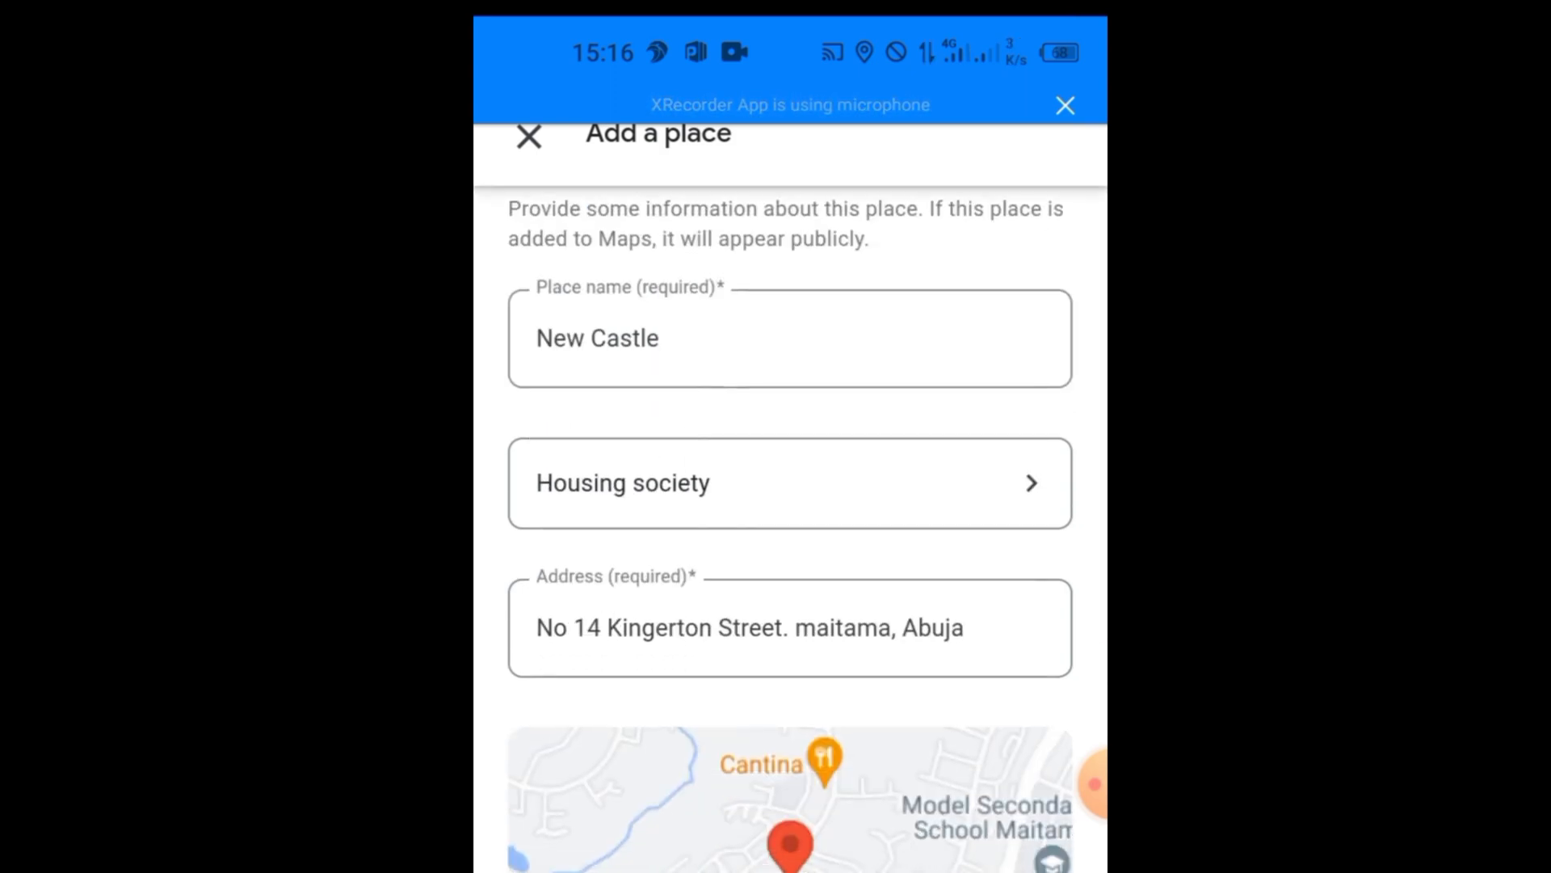
{"action": "scroll", "scroll_direction": "down", "scroll_amount": 3}
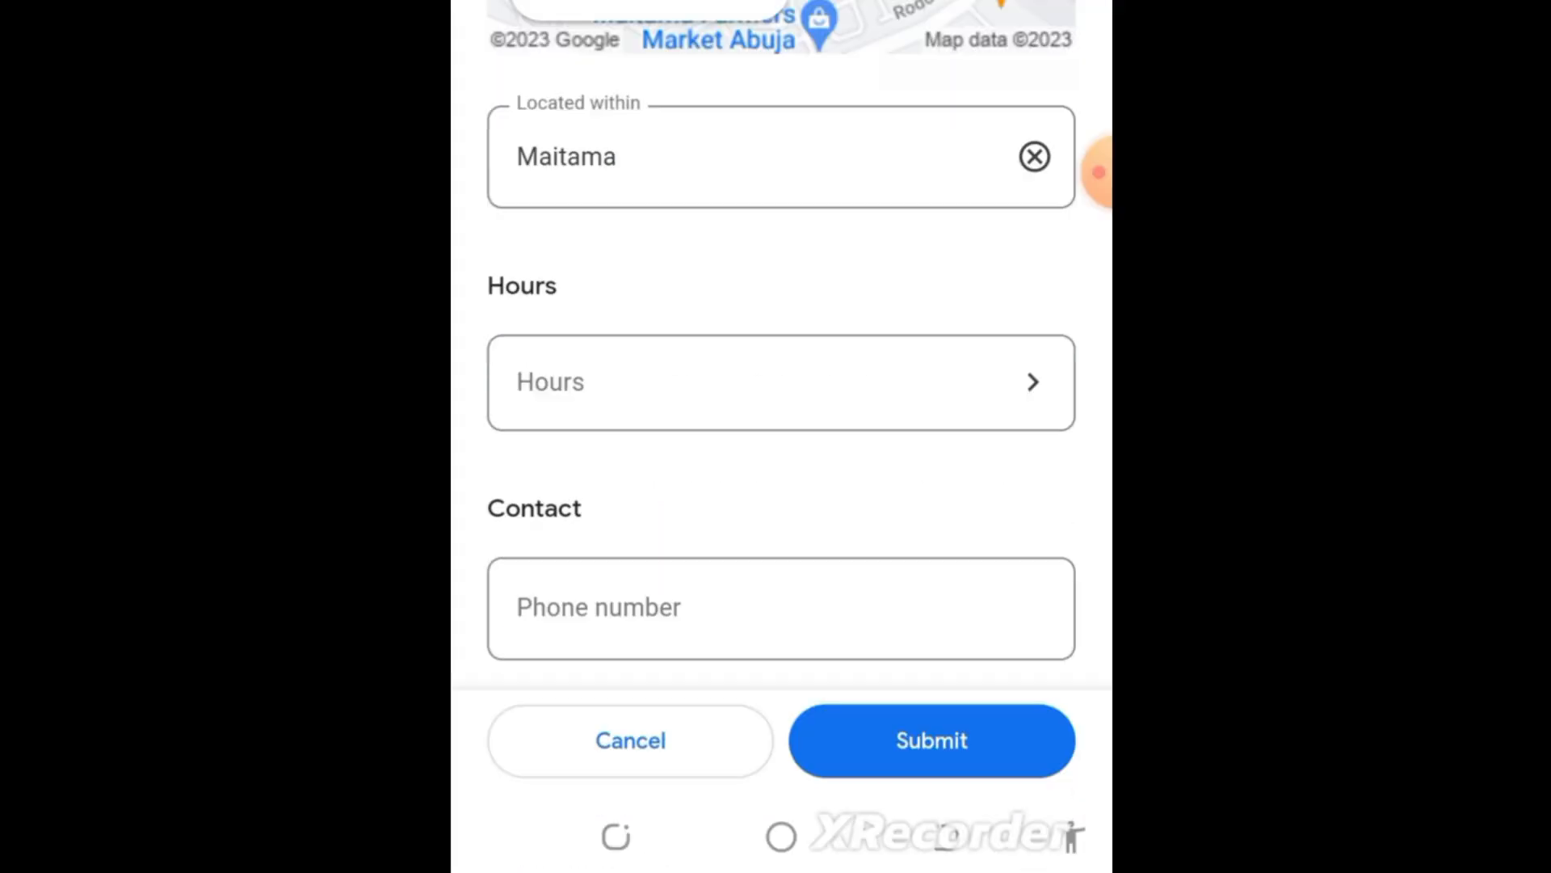
{"action": "scroll", "scroll_direction": "down", "scroll_amount": 3}
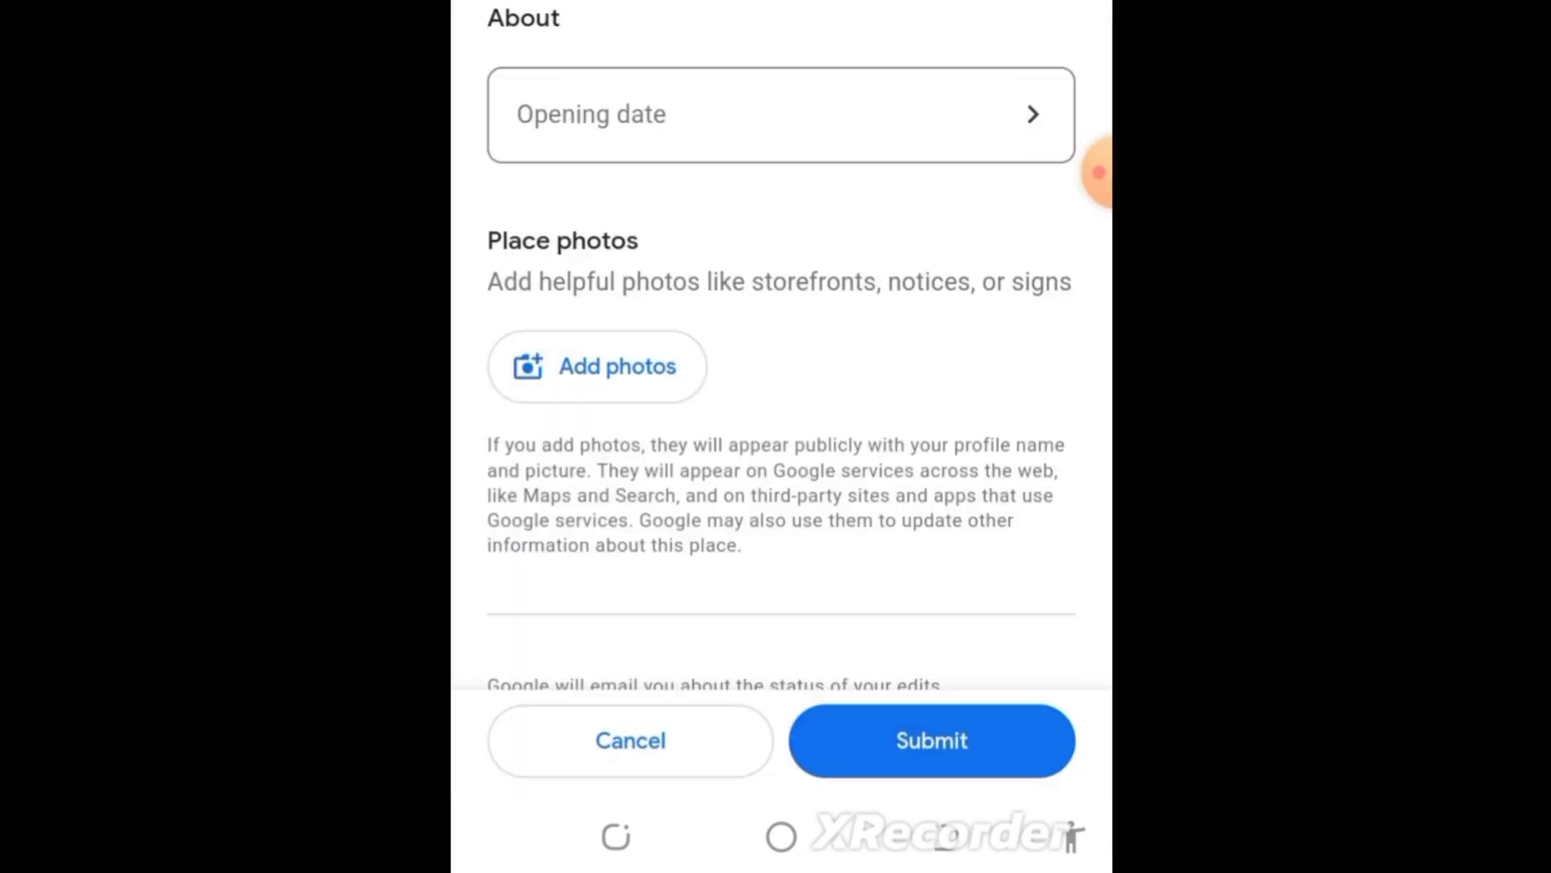
Step: Submit New Castle and dismiss the thank-you message
{"action": "left_click", "coordinate": [930, 740]}
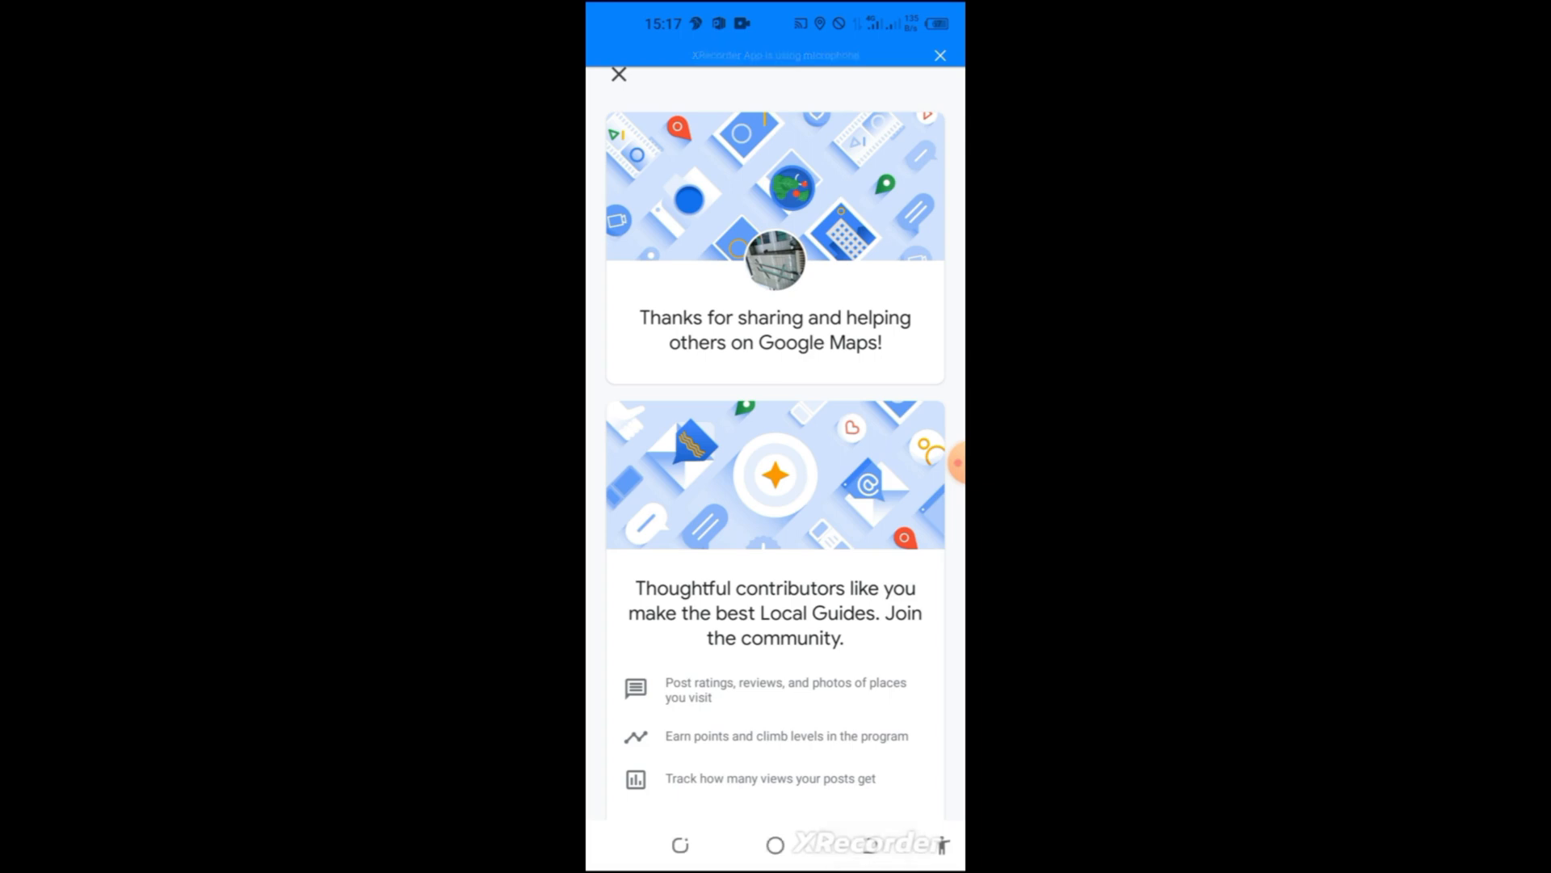
{"action": "left_click", "coordinate": [618, 74]}
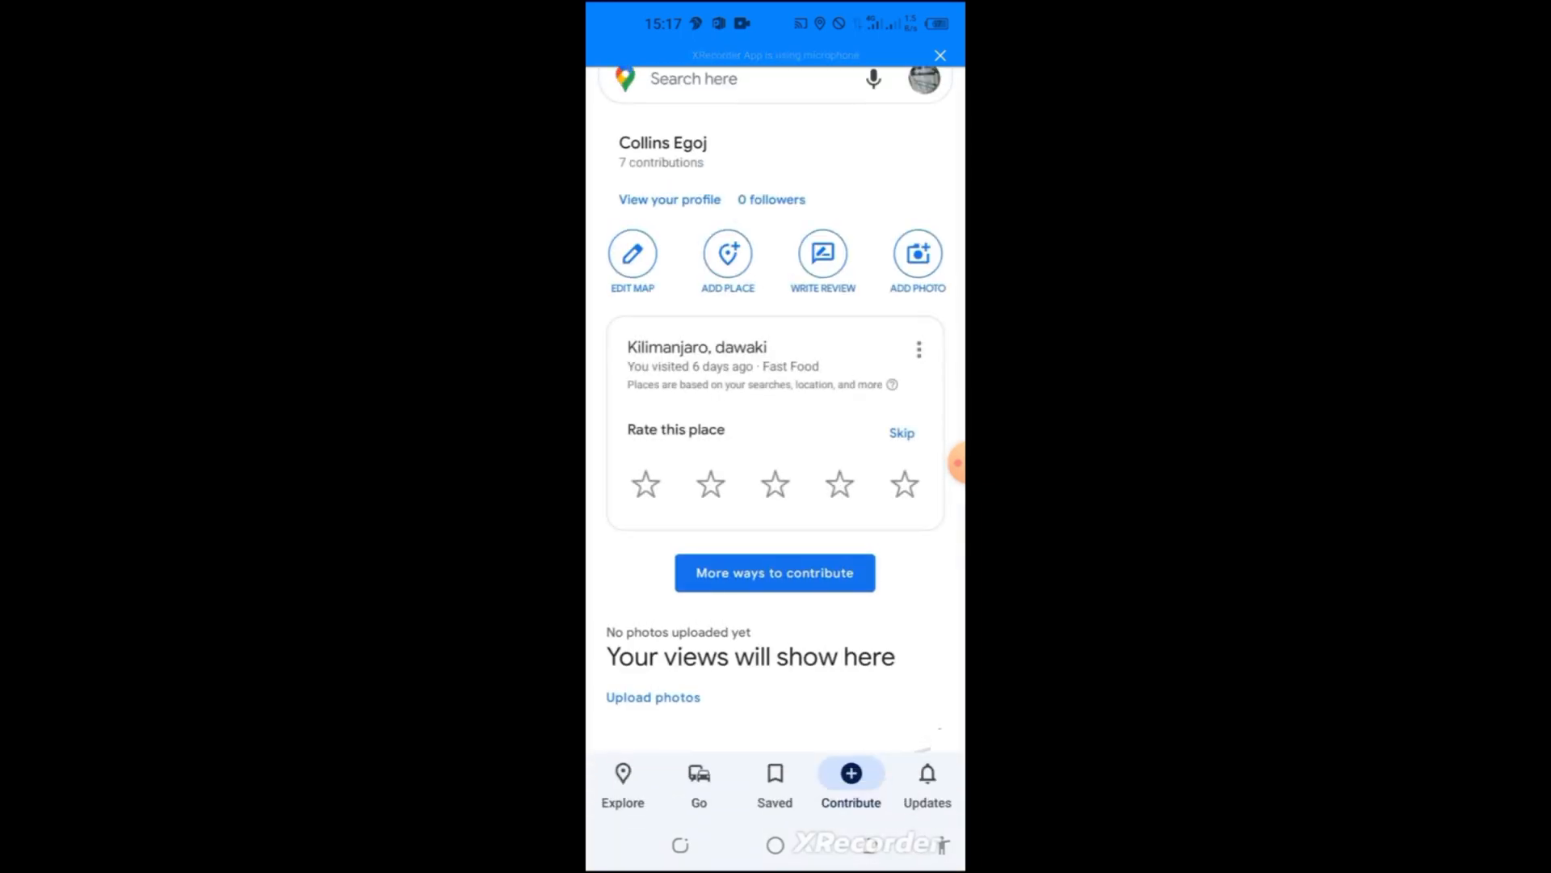
Step: From Saved, open the Labeled list and get driving directions to Home
{"action": "left_click", "coordinate": [775, 781]}
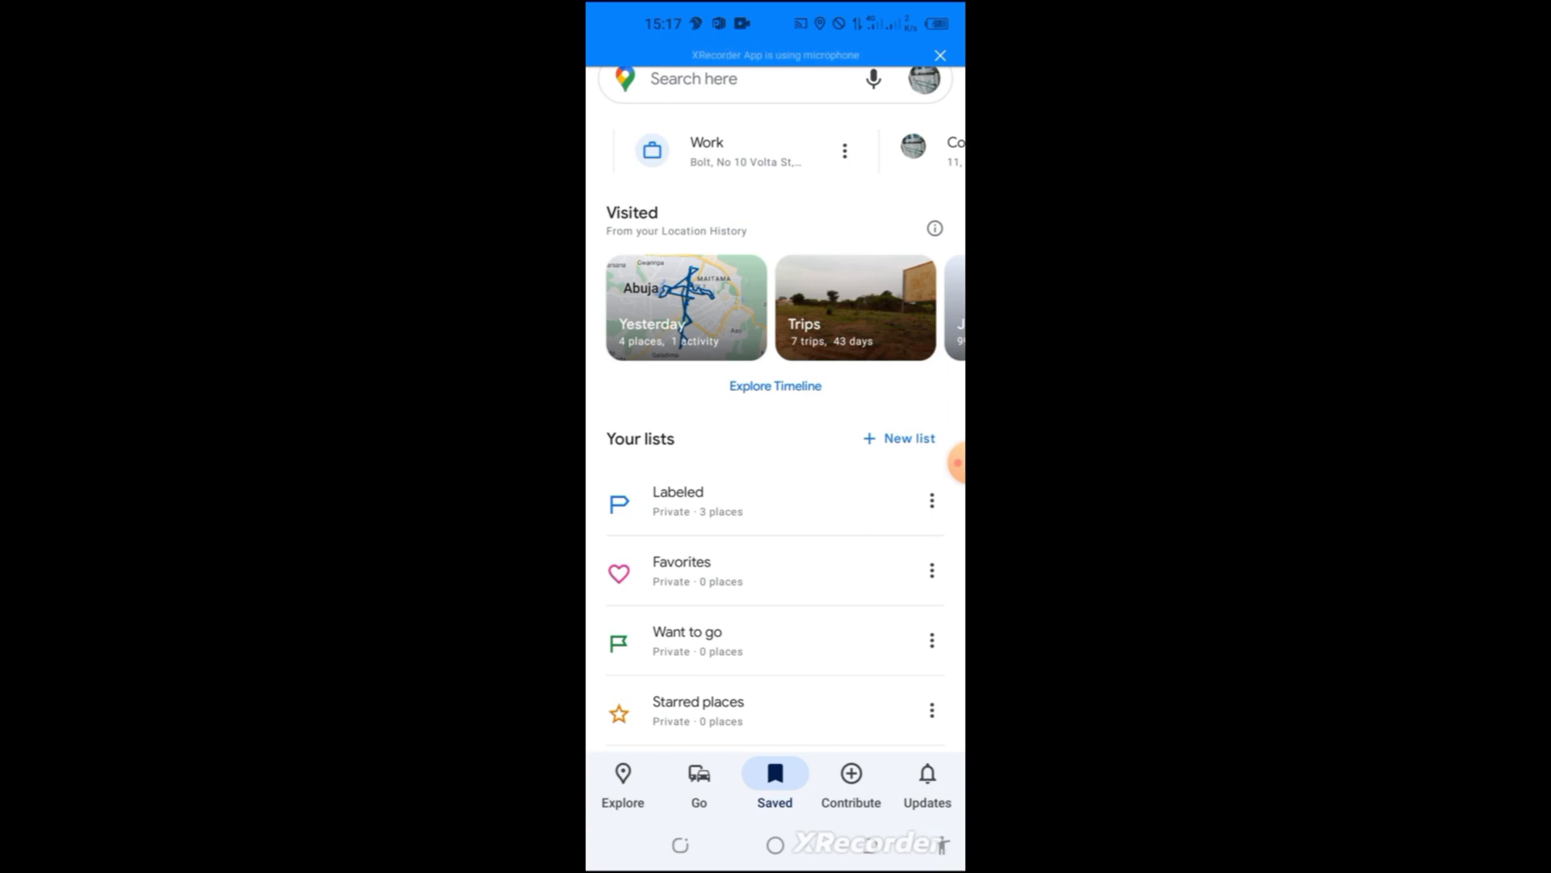
{"action": "scroll", "scroll_direction": "left", "scroll_amount": 3}
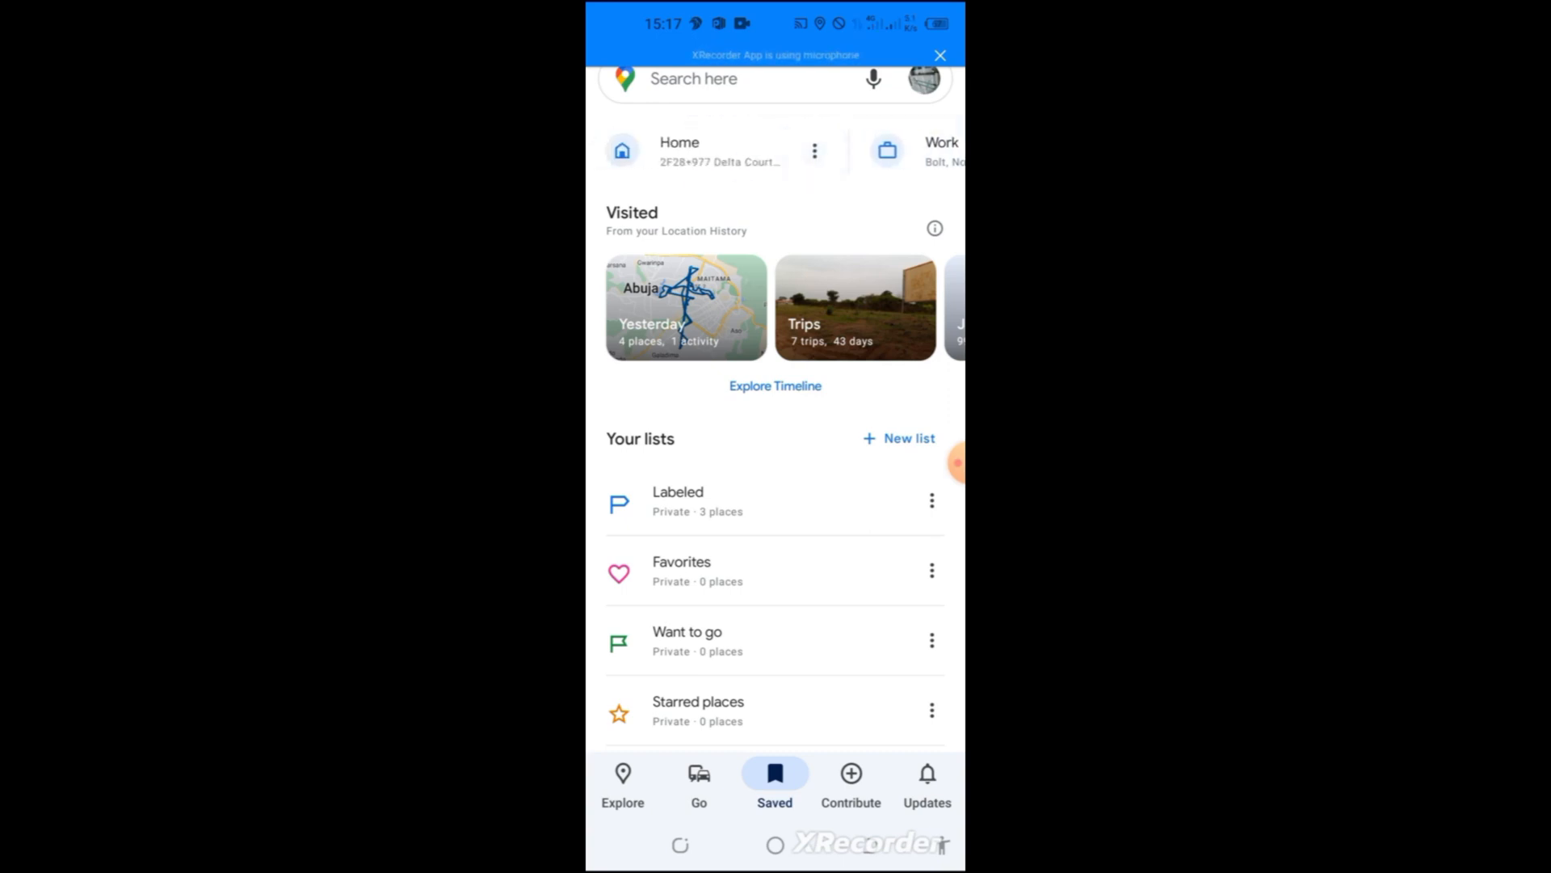
{"action": "left_click", "coordinate": [678, 499]}
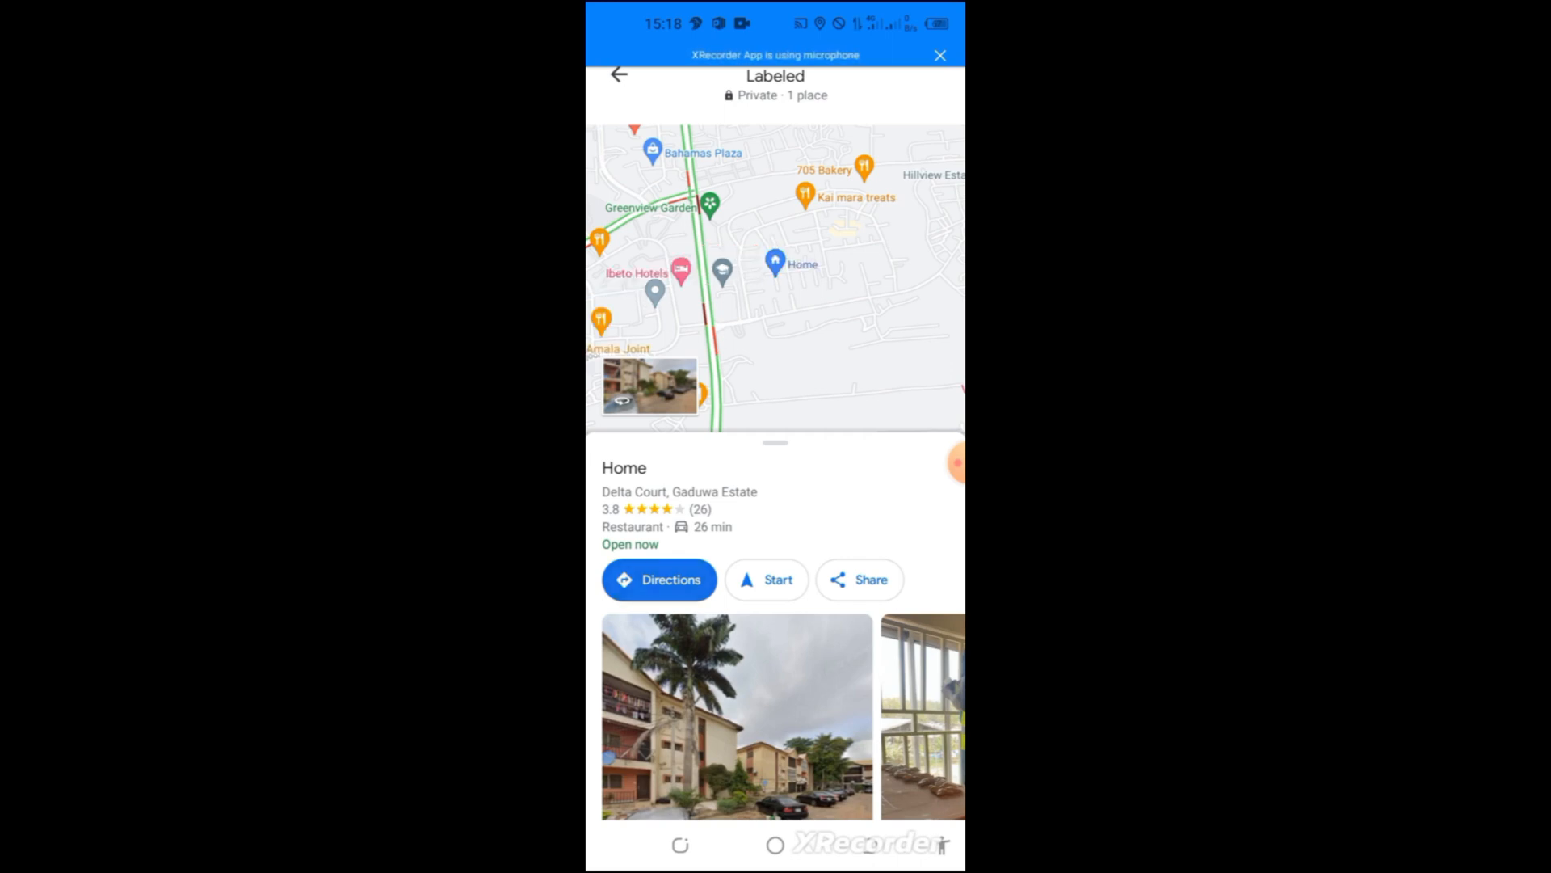
{"action": "left_click", "coordinate": [659, 578]}
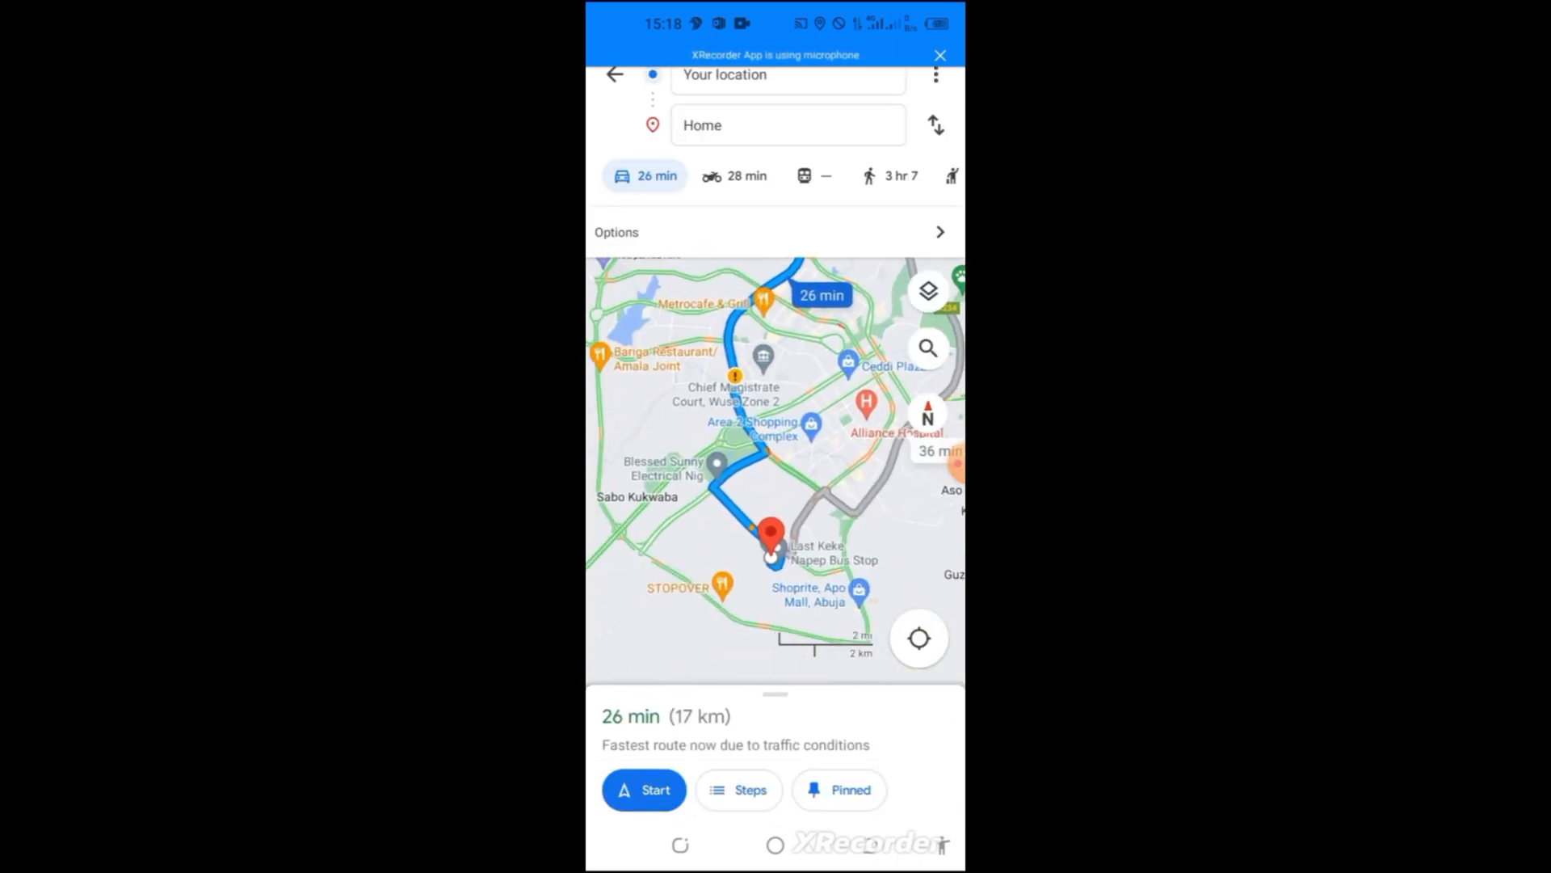